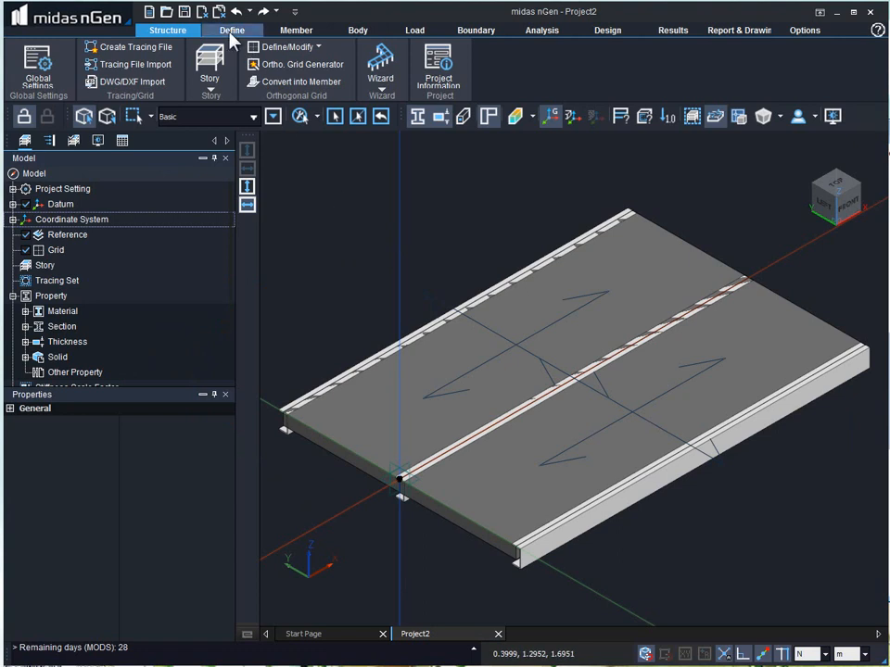
# Bring up the Define tab's model definition tools for the bridge deck model
pyautogui.click(232, 30)
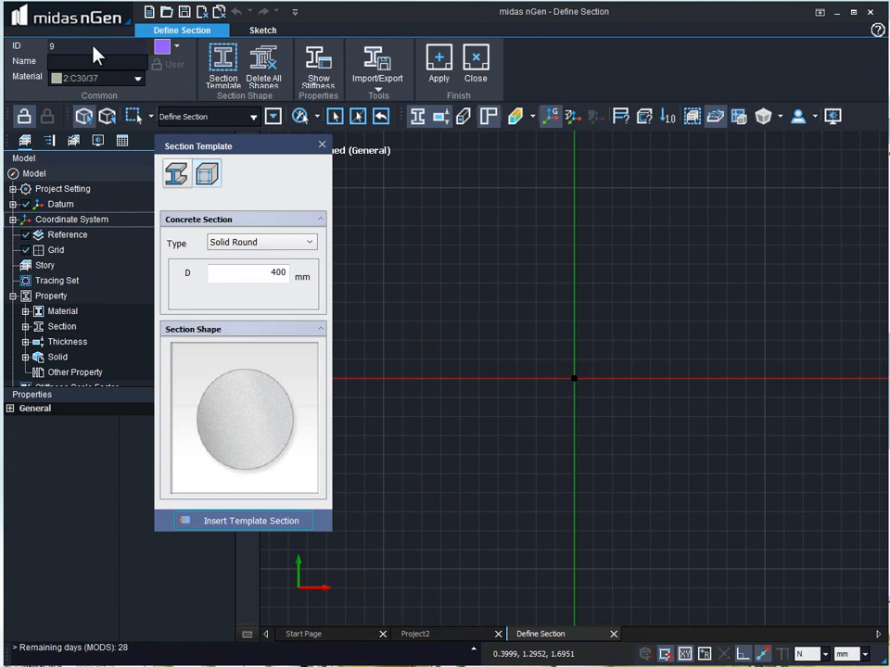
pyautogui.moveTo(556, 640)
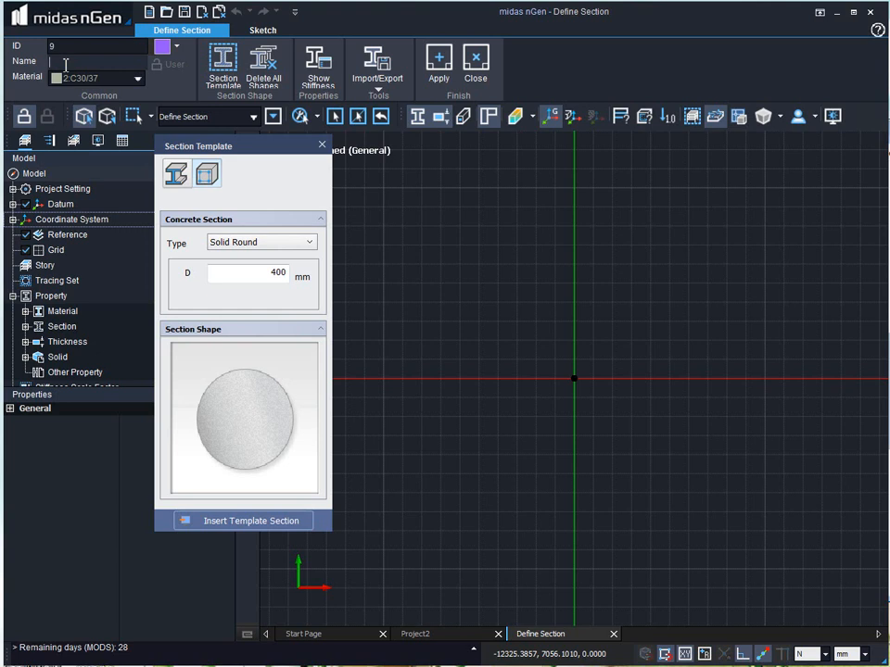
# Name the new section C400x400 and keep C30/37 as its material
pyautogui.write('C400x')
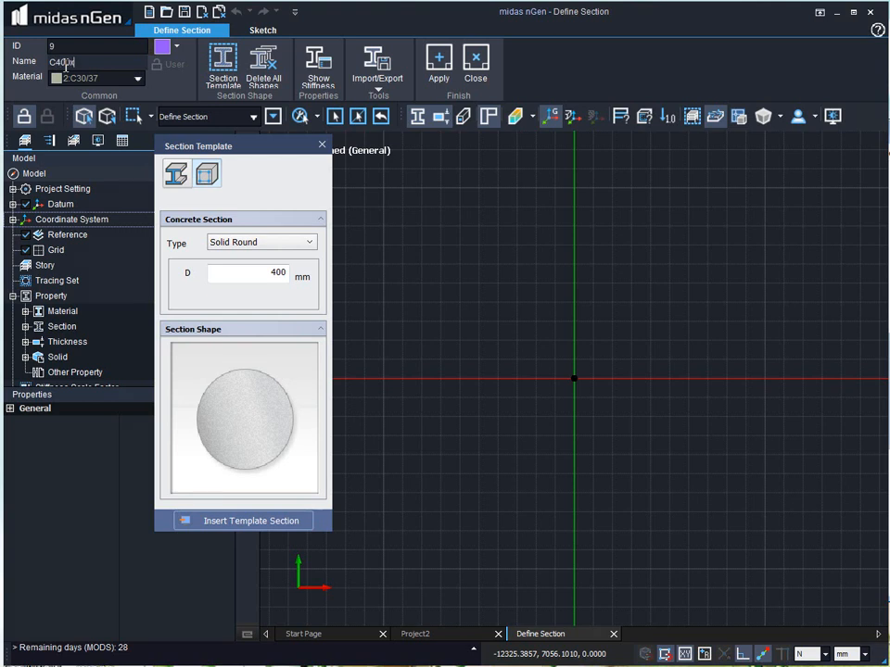
pyautogui.write('400')
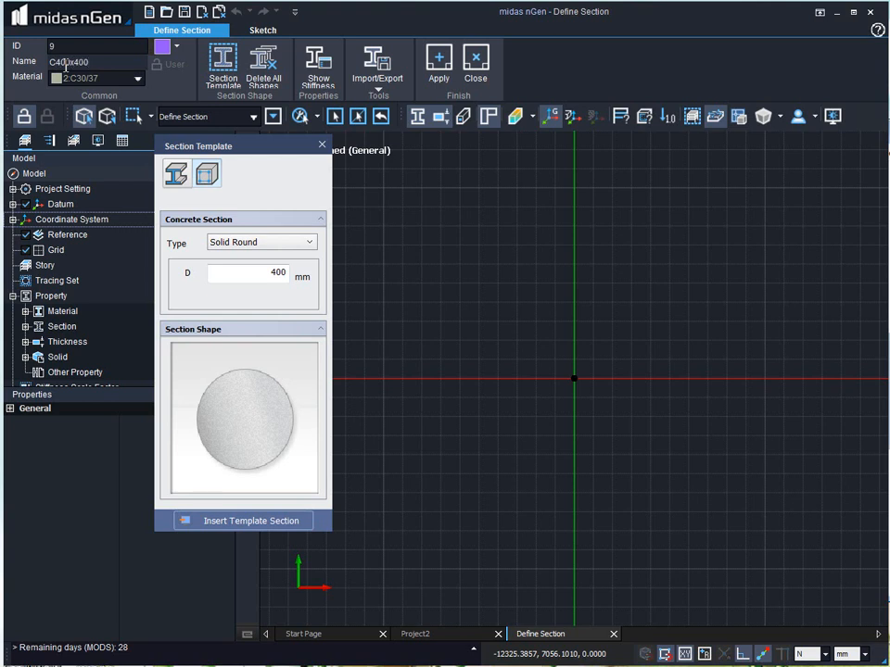
pyautogui.click(135, 78)
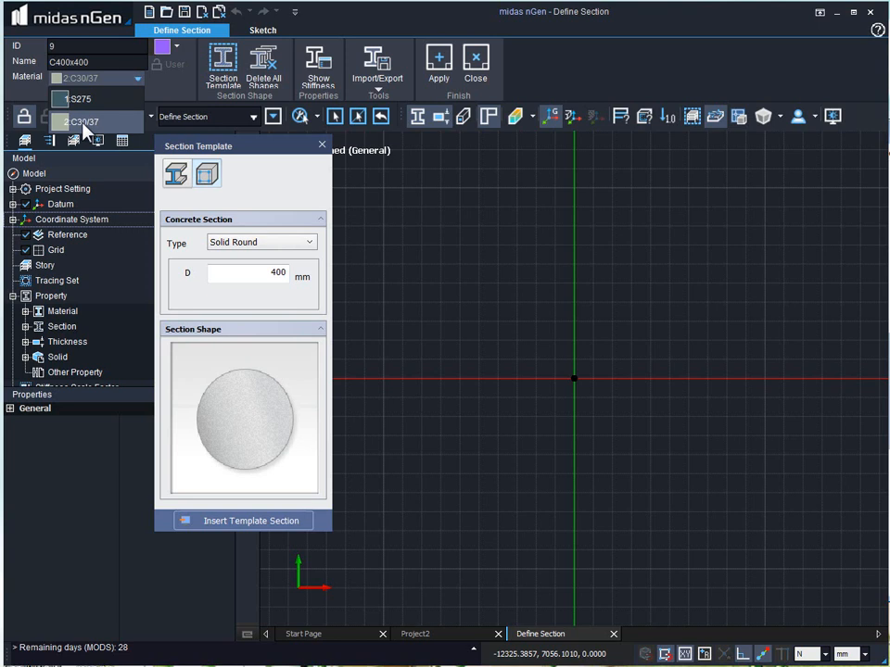
pyautogui.click(176, 47)
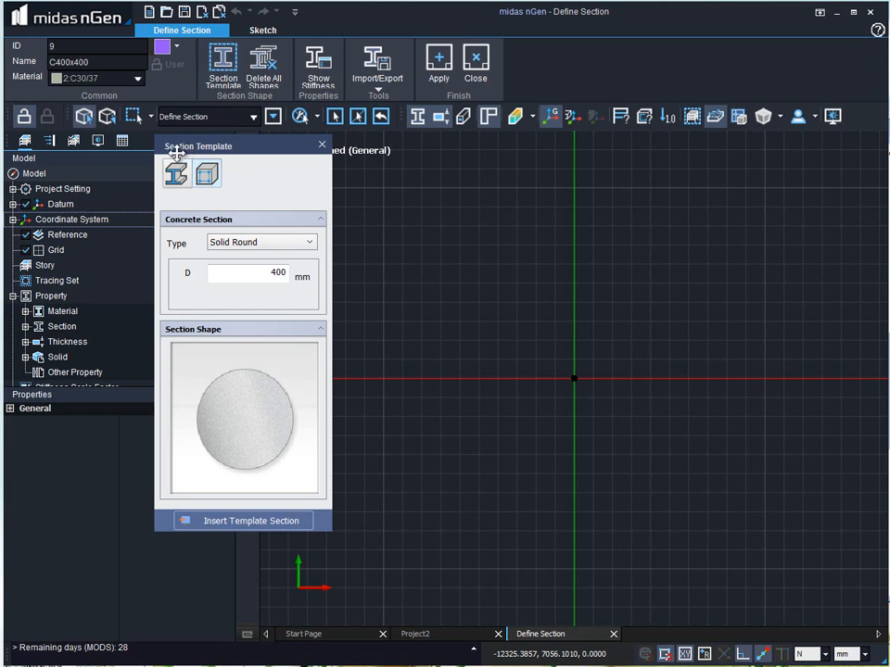
pyautogui.moveTo(278, 358)
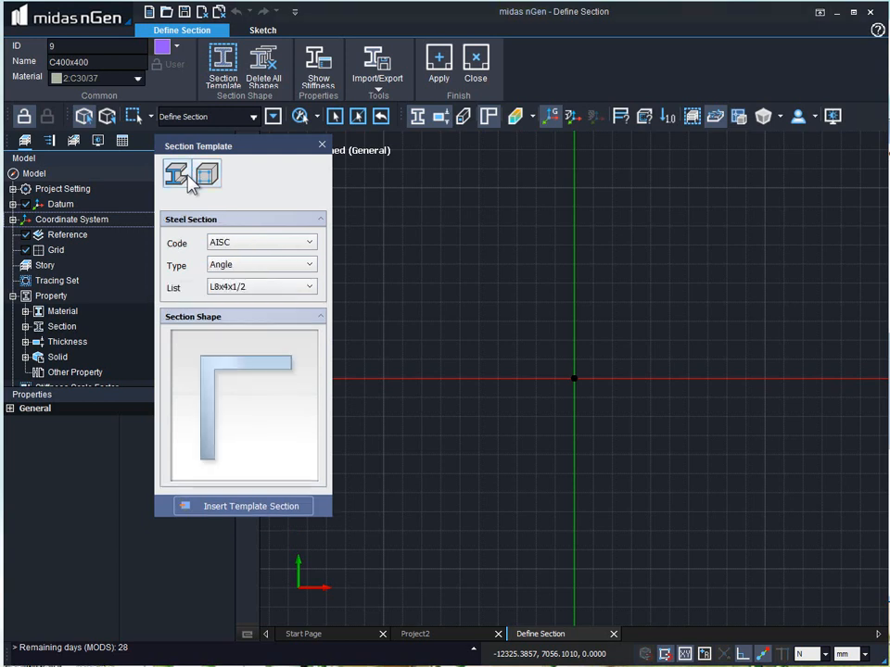
pyautogui.click(206, 175)
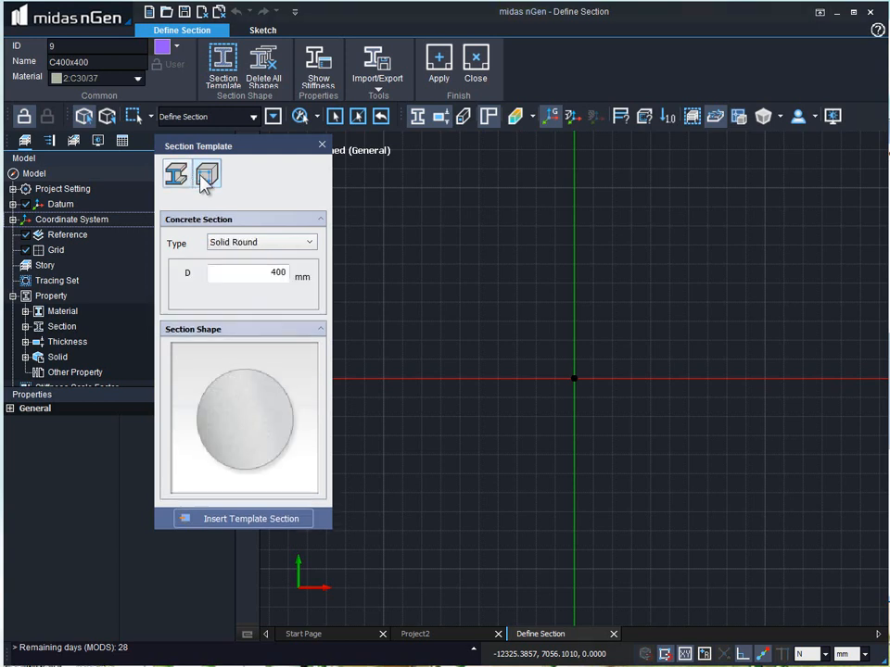
pyautogui.click(176, 174)
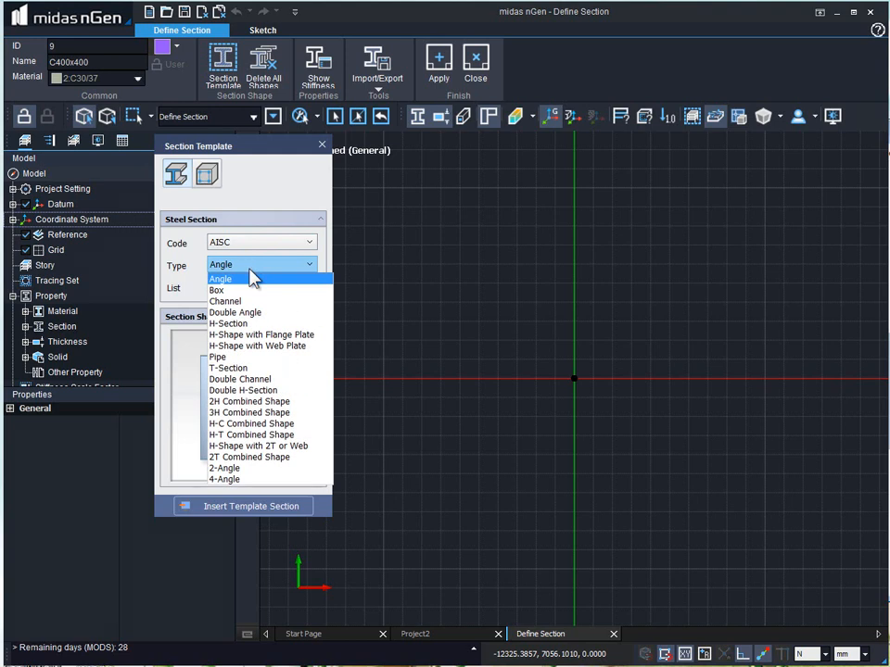
pyautogui.moveTo(226, 301)
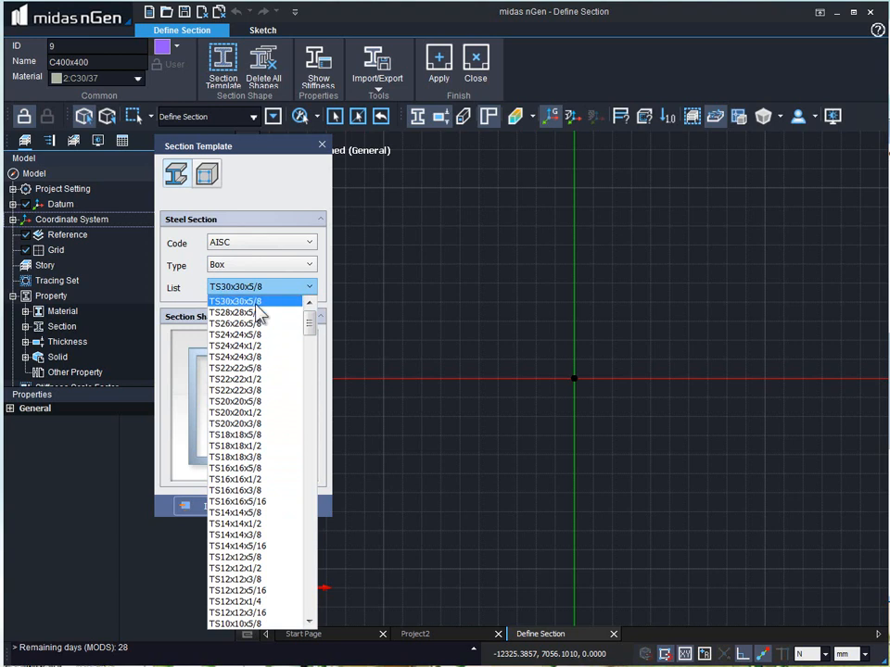
pyautogui.click(235, 301)
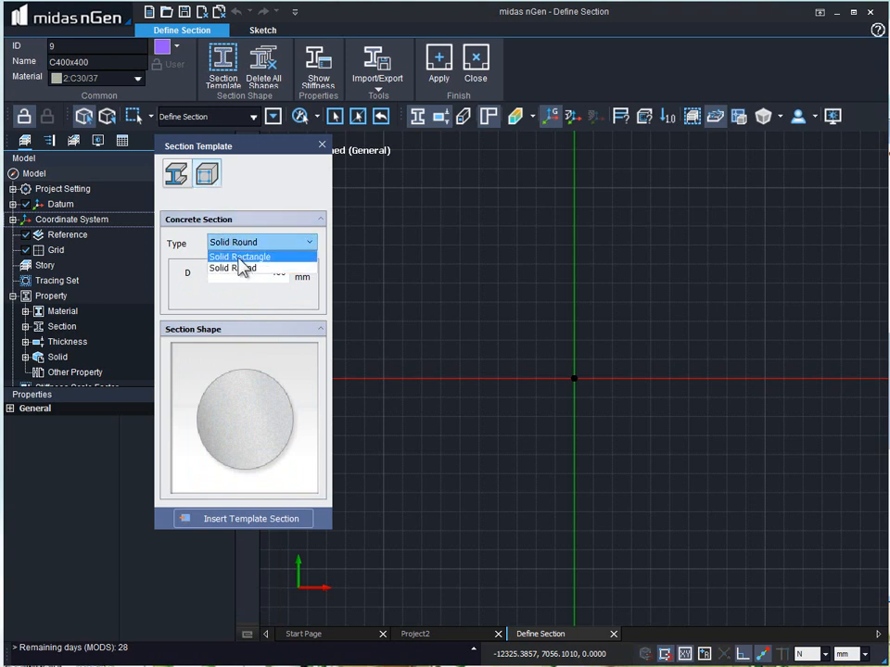
pyautogui.moveTo(243, 267)
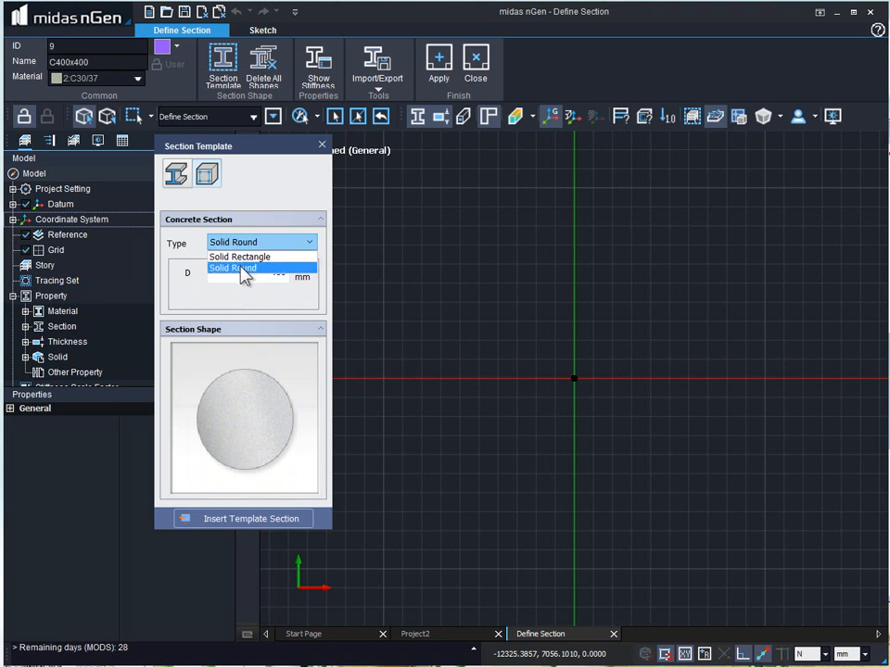
# Insert a solid rectangle template section with B and H of 400
pyautogui.click(239, 256)
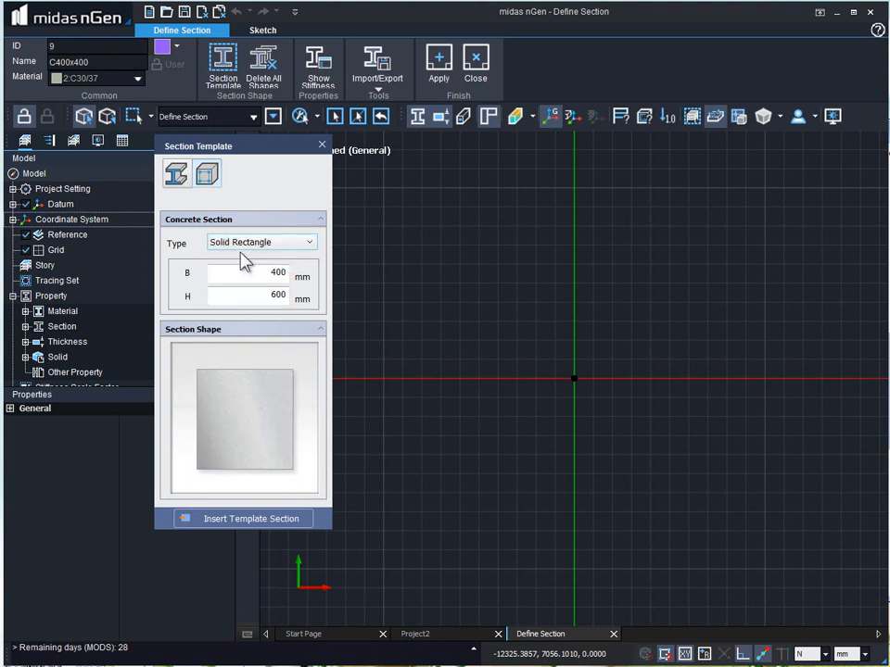
pyautogui.click(250, 273)
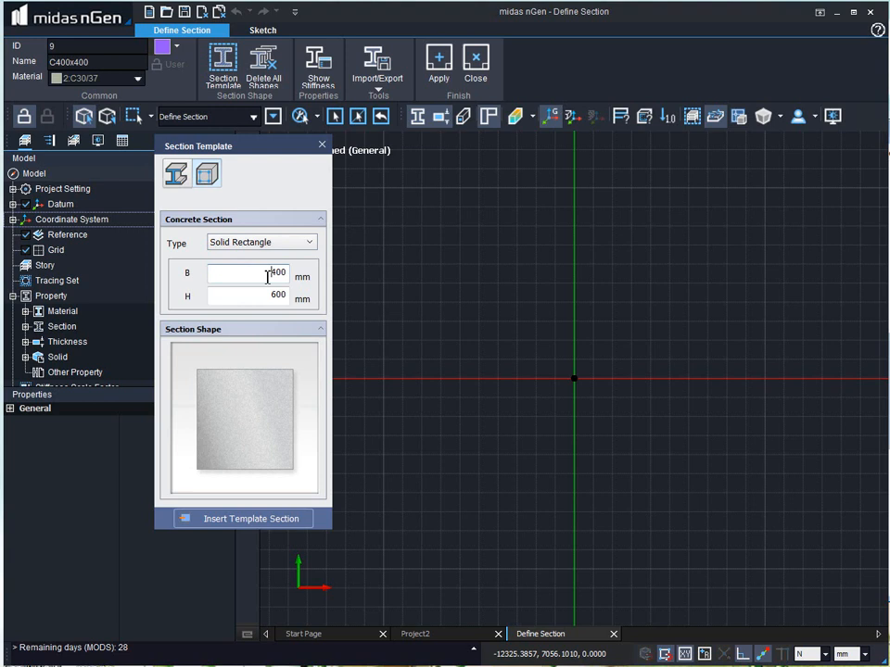
pyautogui.tripleClick(251, 272)
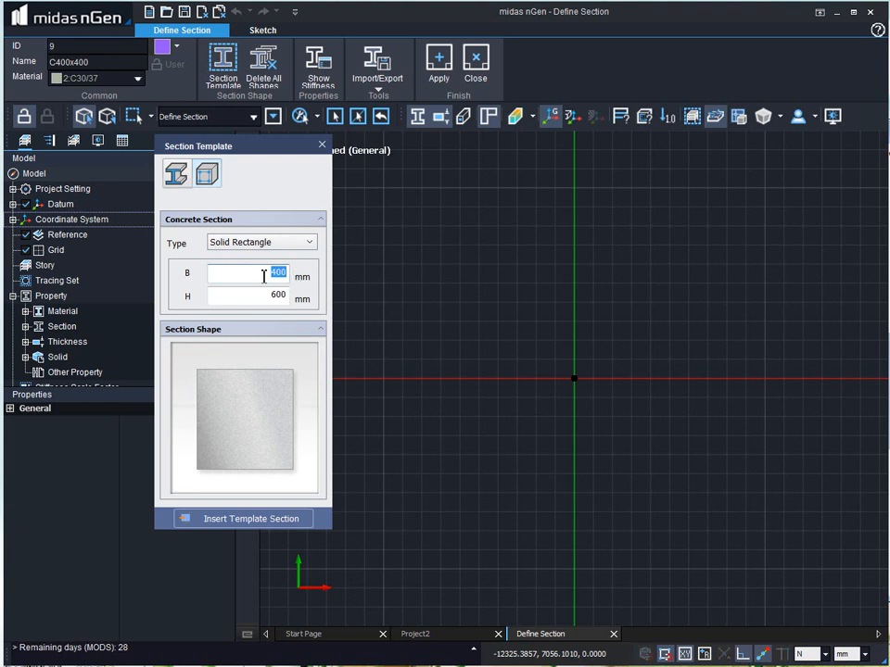
pyautogui.click(259, 297)
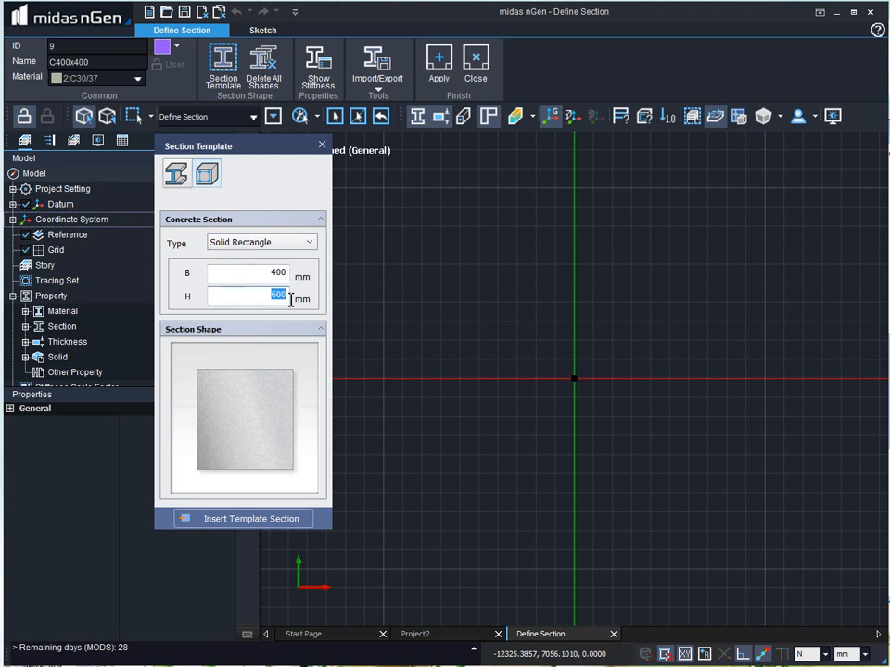
pyautogui.write('400')
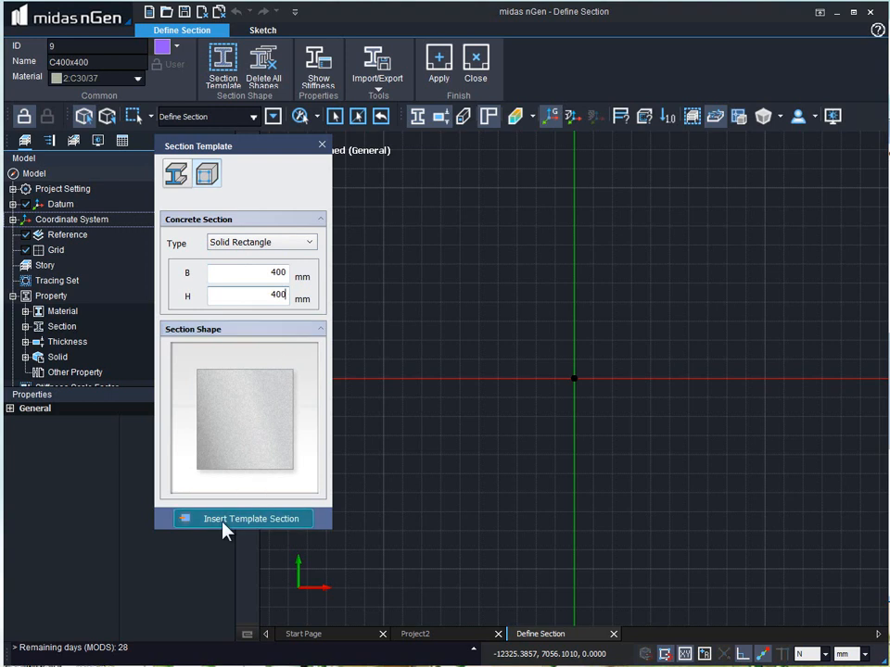
pyautogui.click(250, 518)
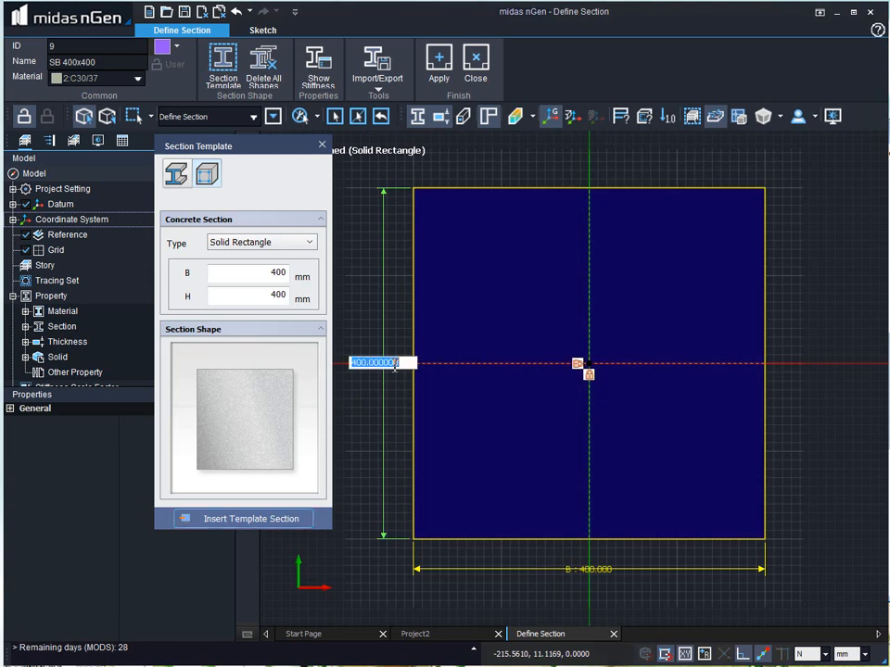
# Edit the rectangle's height dimension to 600
pyautogui.write('6')
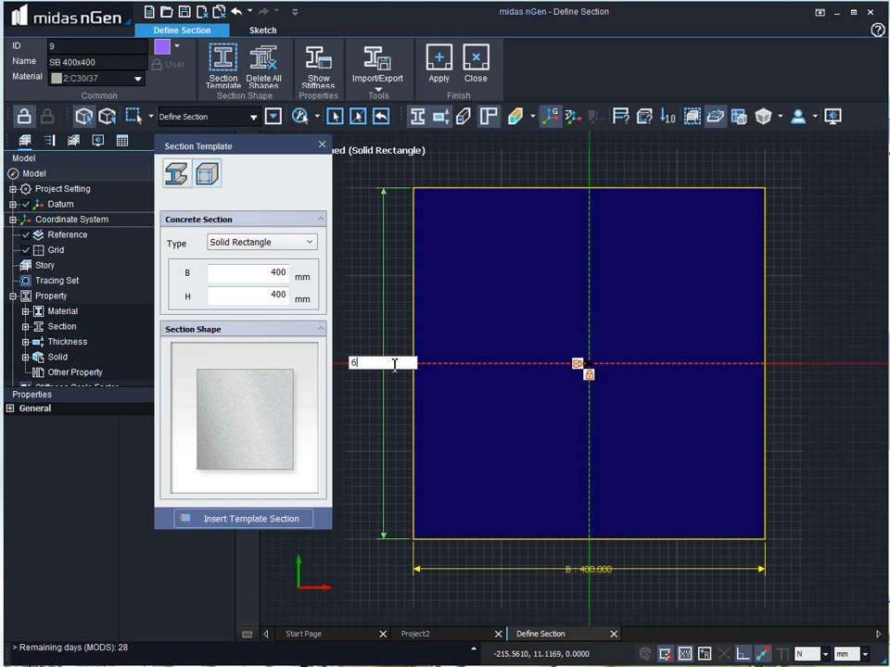
pyautogui.write('00')
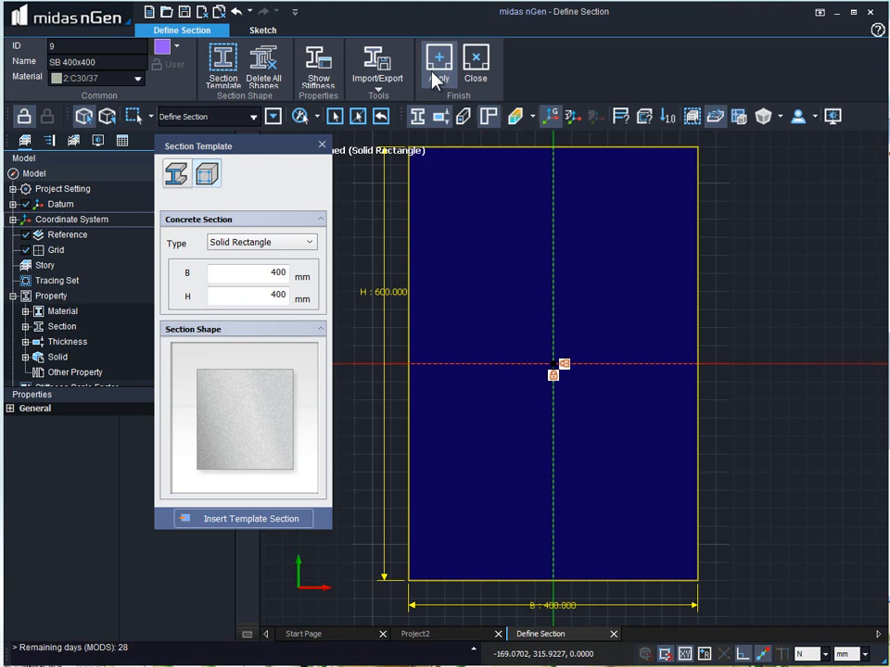
# Apply section 9 to the model, then reopen it via Modify in the Model tree
pyautogui.click(438, 61)
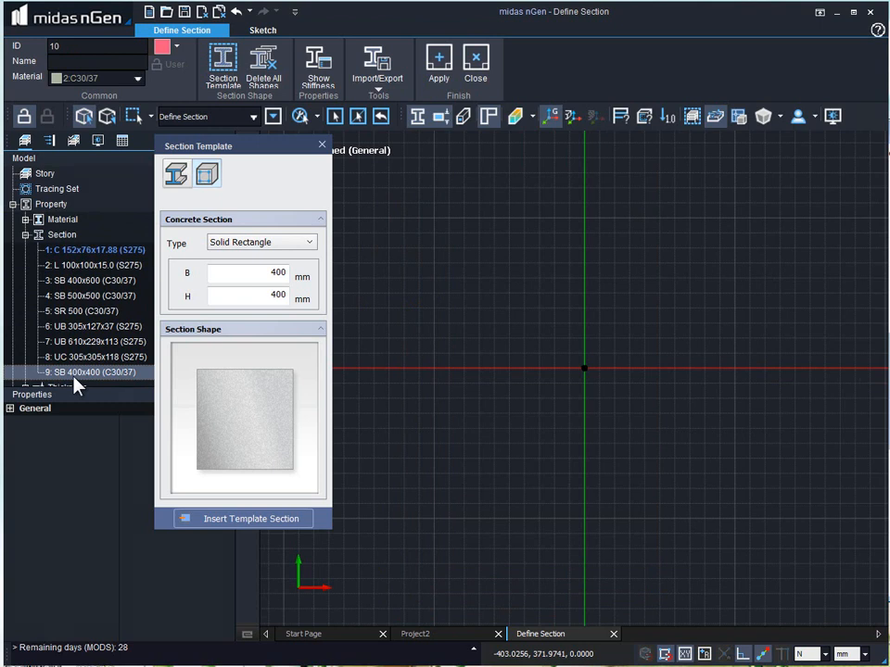
pyautogui.rightClick(90, 372)
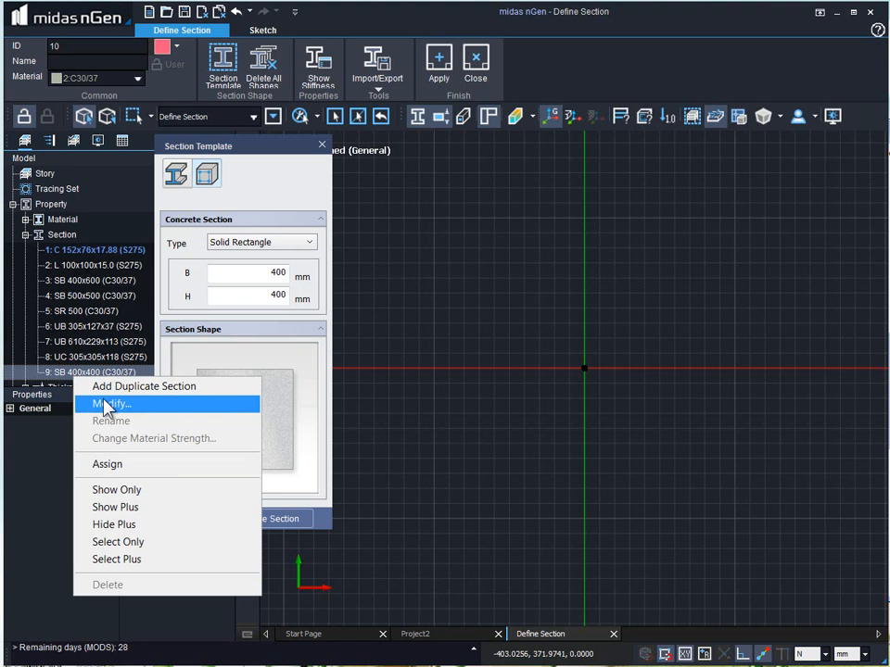
pyautogui.click(109, 404)
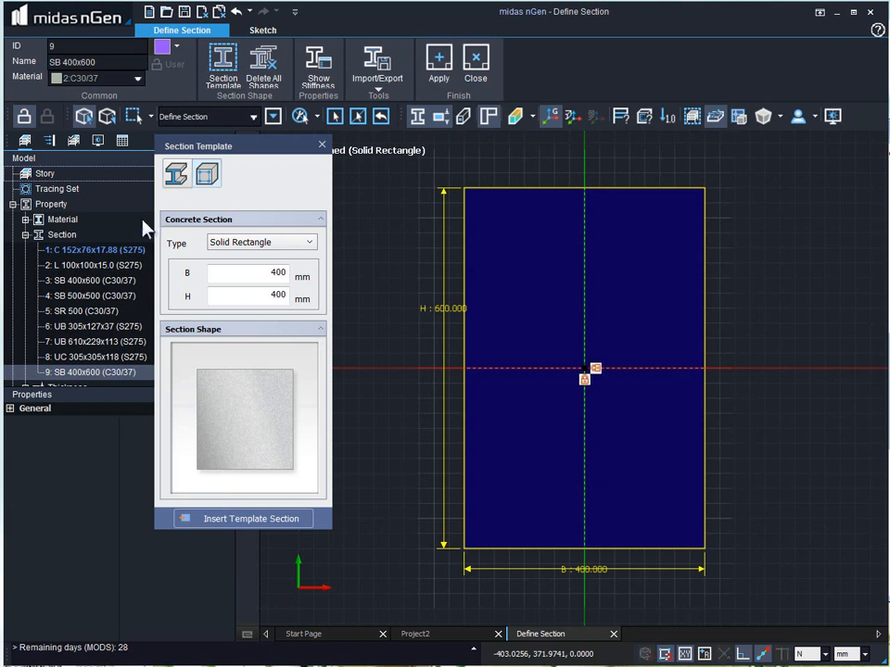
pyautogui.moveTo(109, 382)
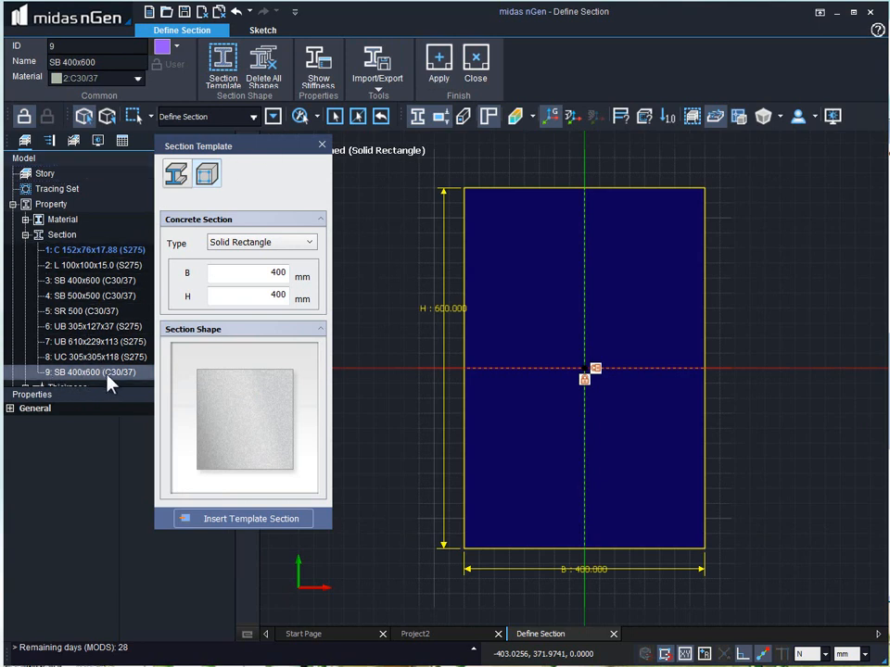
pyautogui.moveTo(110, 386)
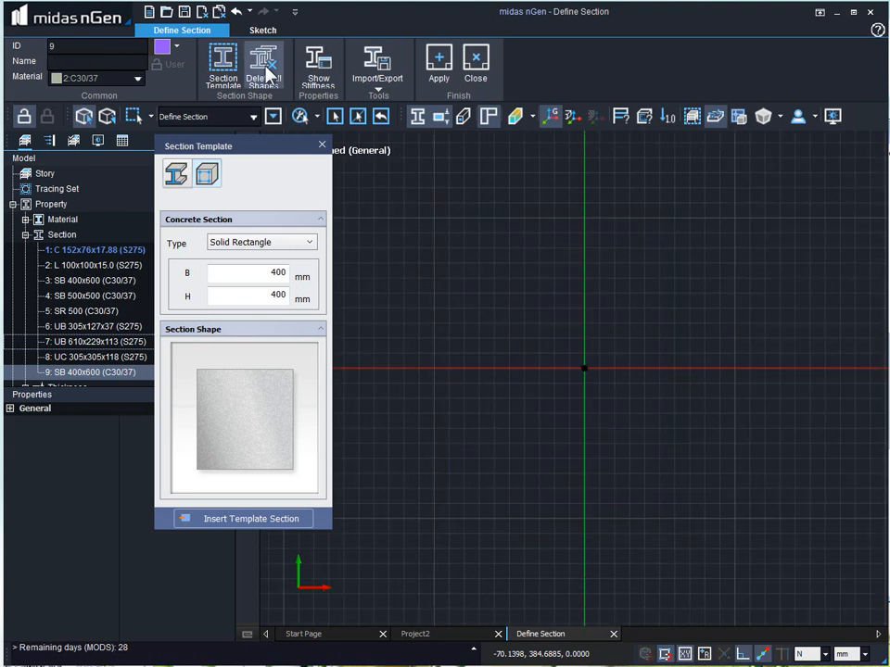
pyautogui.moveTo(387, 106)
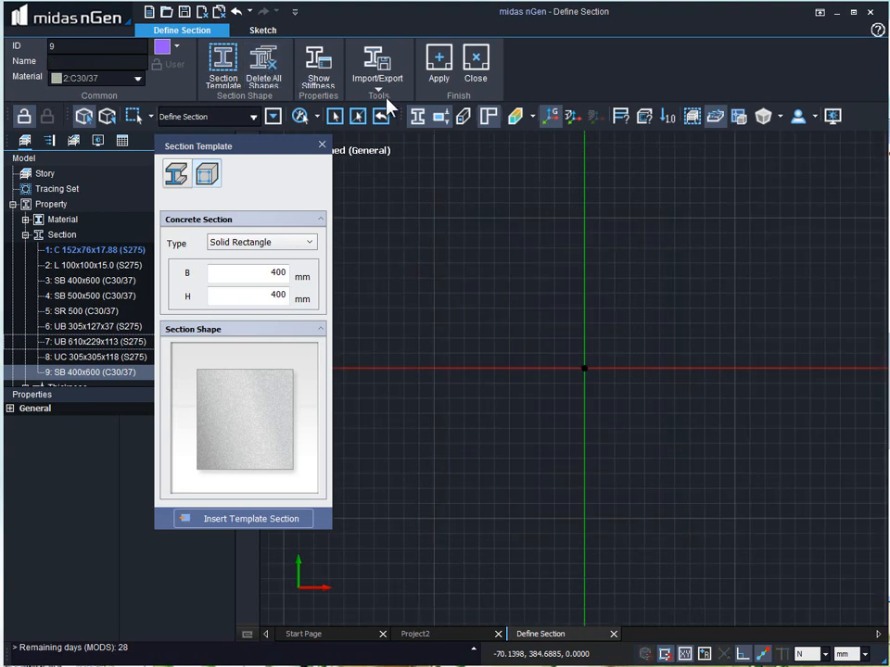
# Browse the section import options, then bring up the sketch drawing tools
pyautogui.click(377, 65)
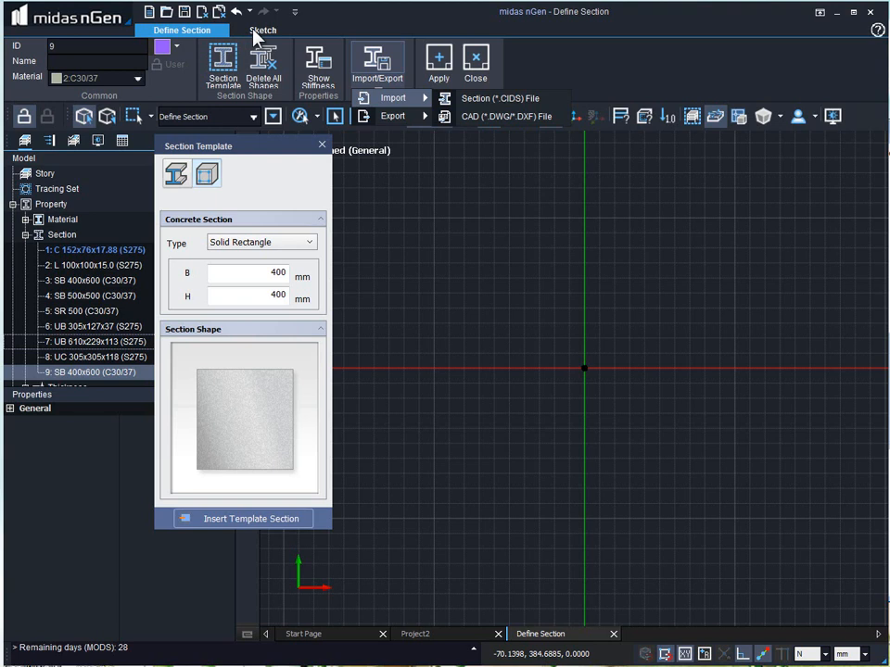
pyautogui.click(262, 29)
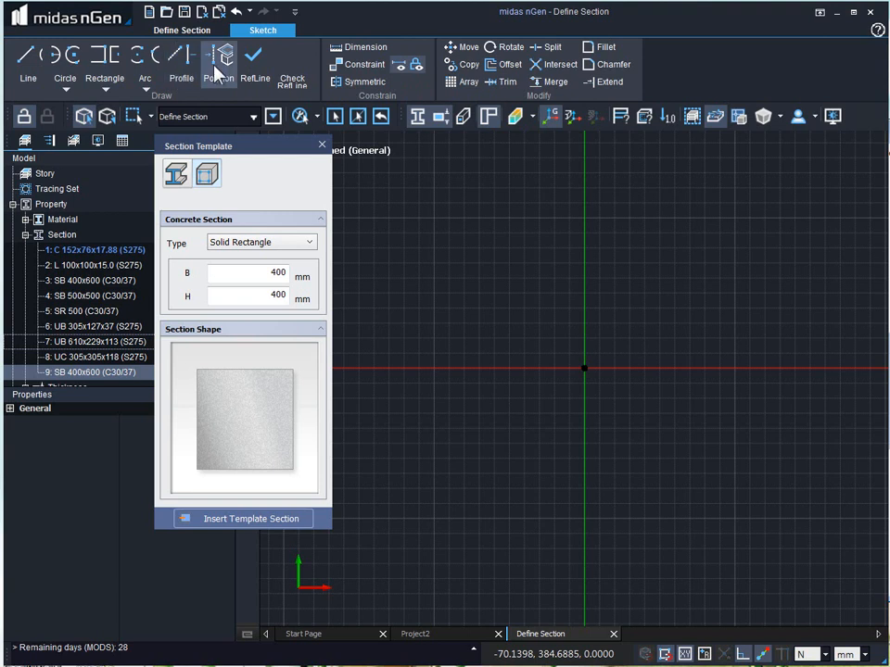
pyautogui.moveTo(65, 65)
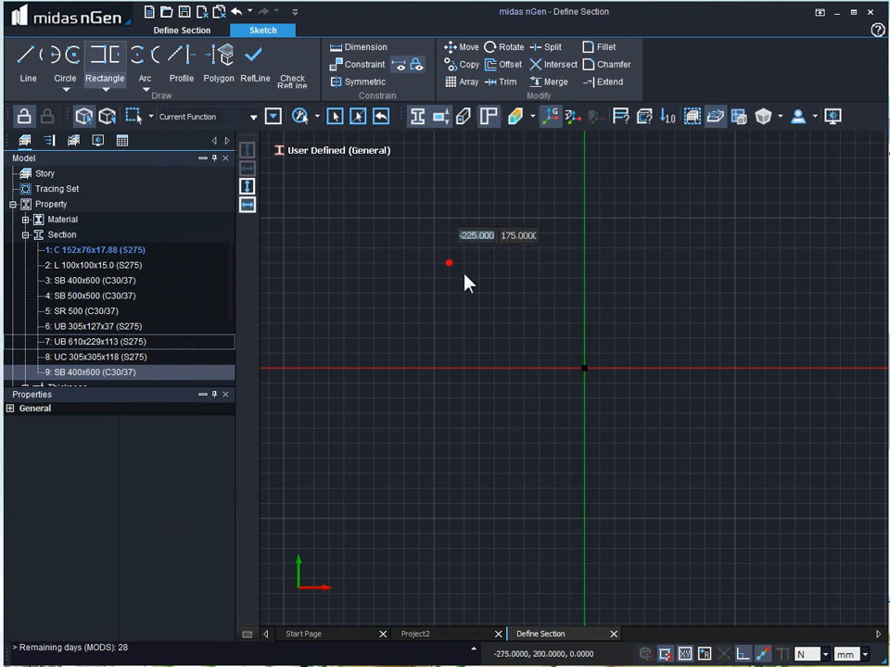
pyautogui.moveTo(583, 376)
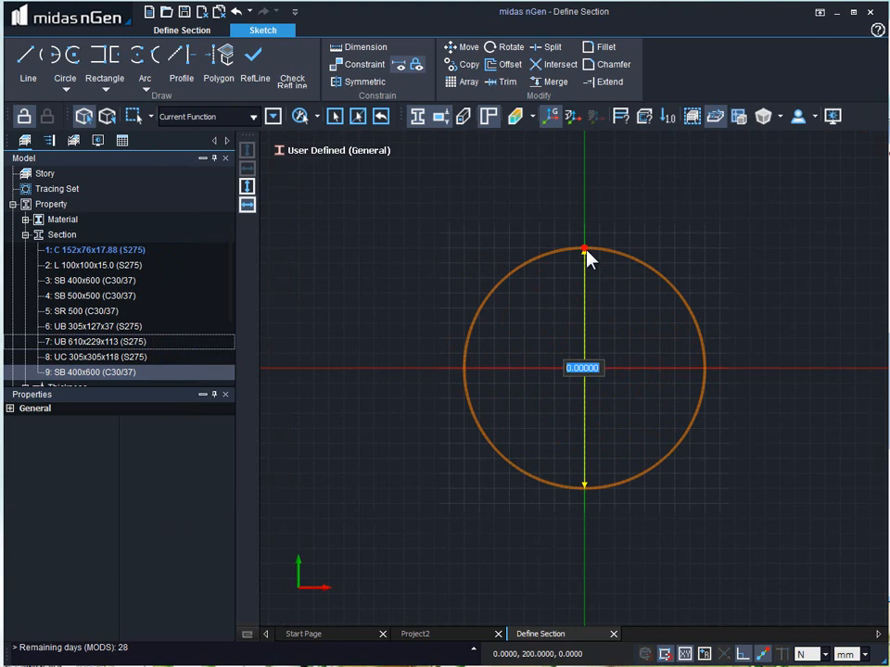
# Dimension the sketched circle's radius at 300
pyautogui.write('300')
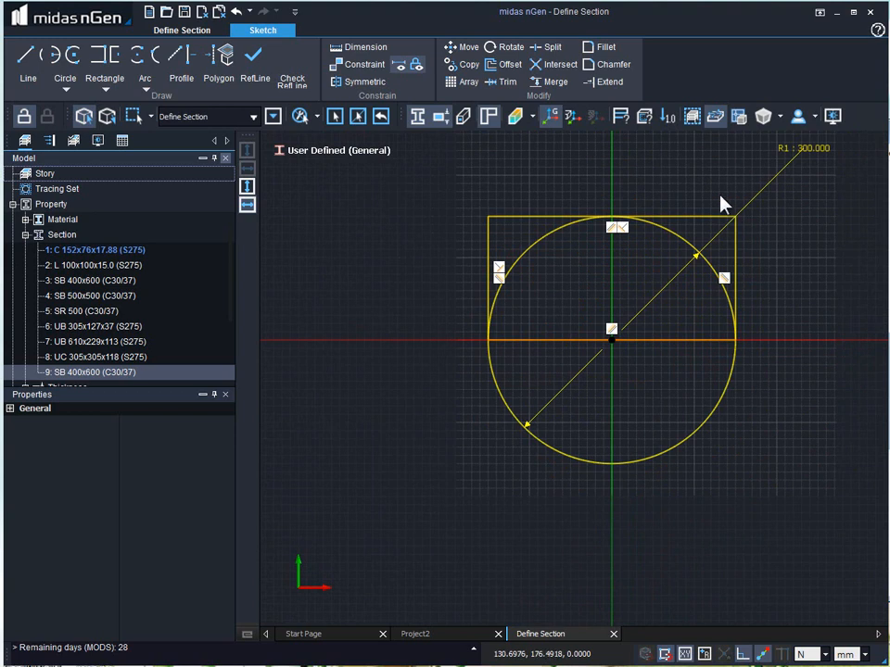
pyautogui.moveTo(424, 128)
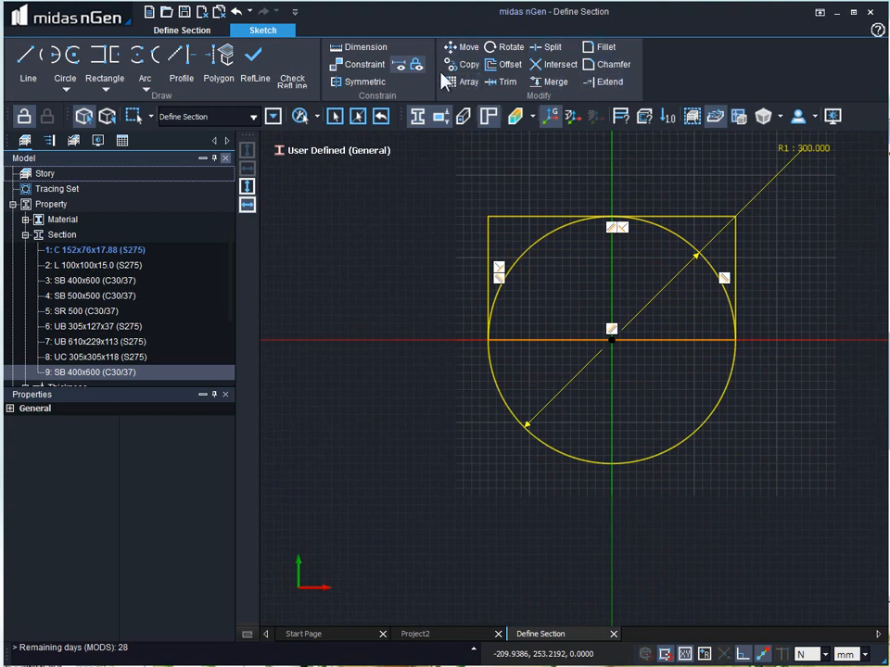
pyautogui.moveTo(503, 64)
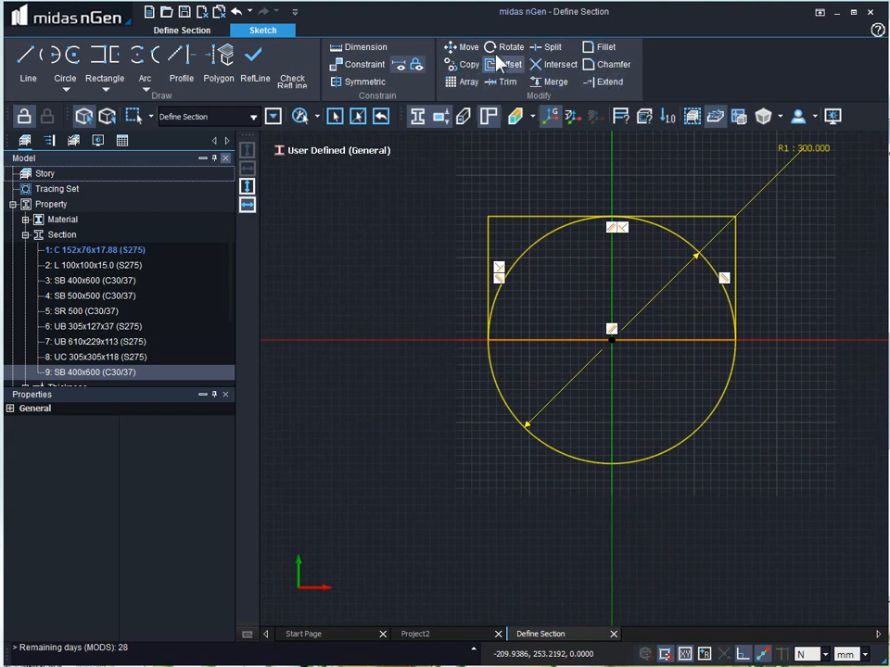
pyautogui.moveTo(503, 82)
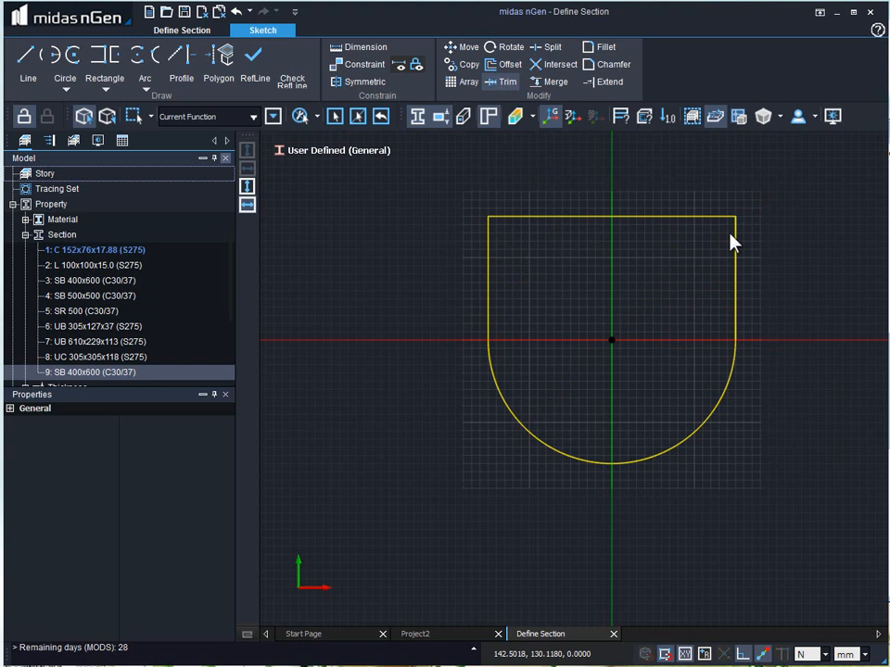
pyautogui.moveTo(695, 474)
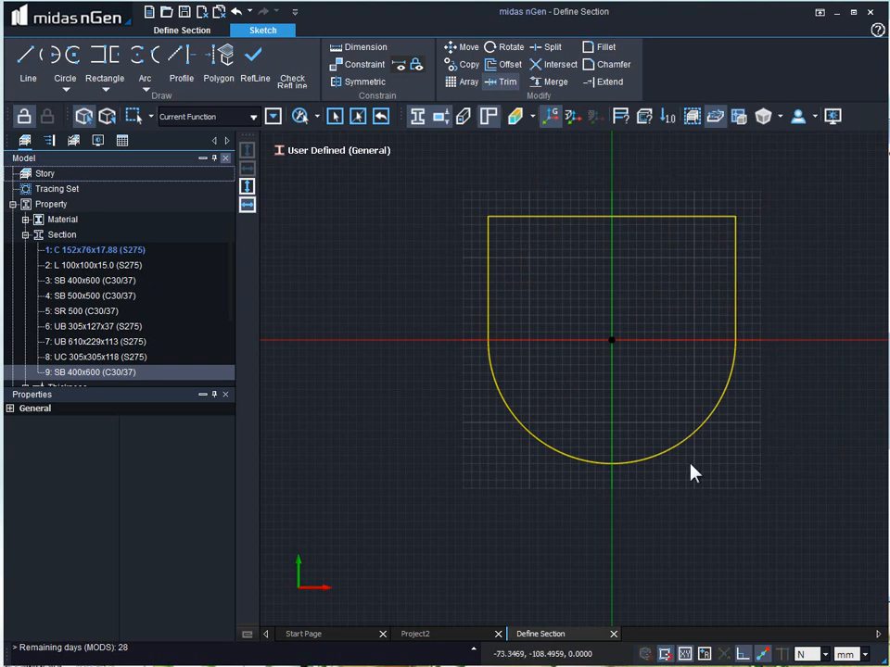
pyautogui.moveTo(593, 362)
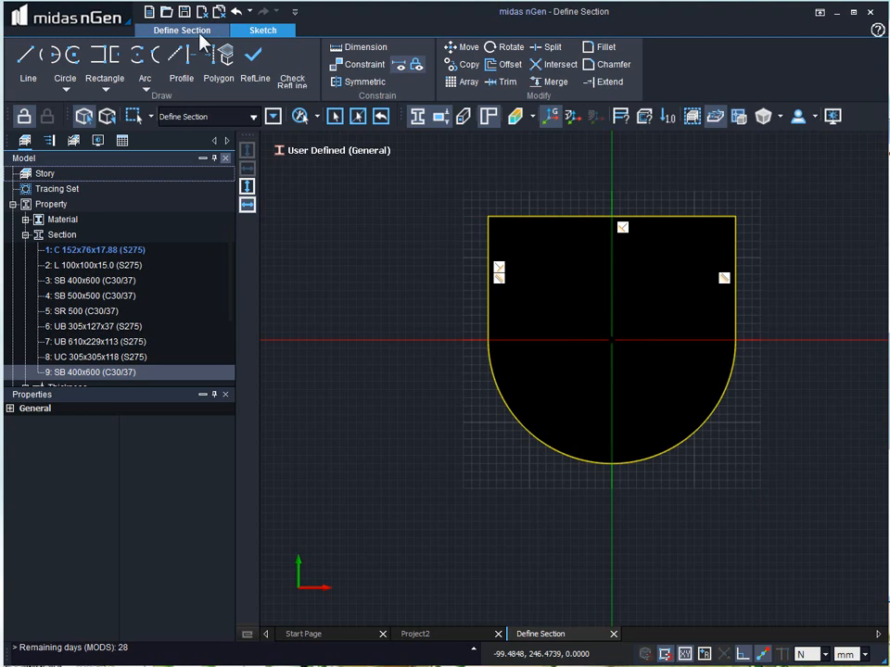
# Review the D-shape's calculated stiffness properties (area about 80,307 mm²), then close the list
pyautogui.click(182, 29)
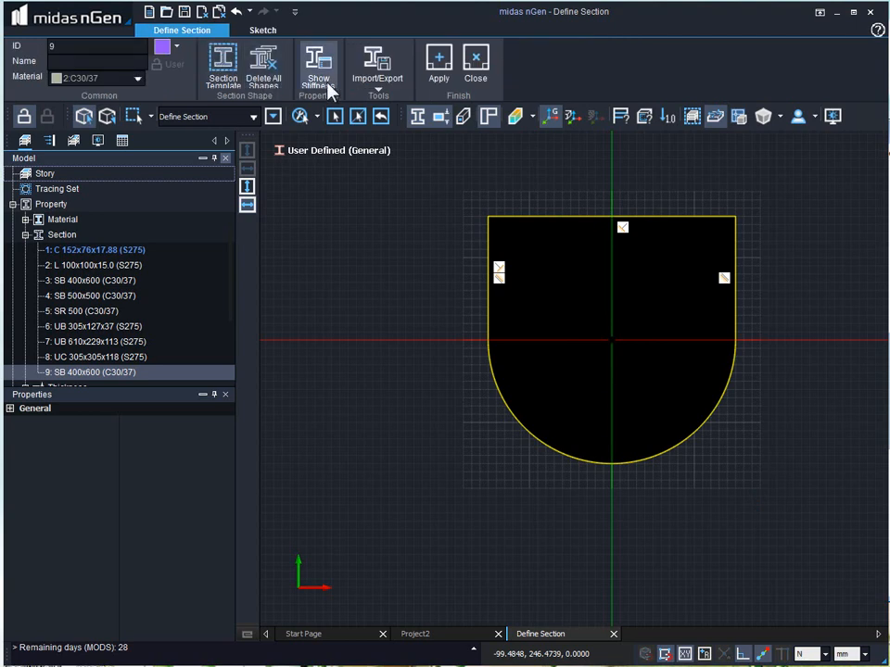
pyautogui.click(318, 67)
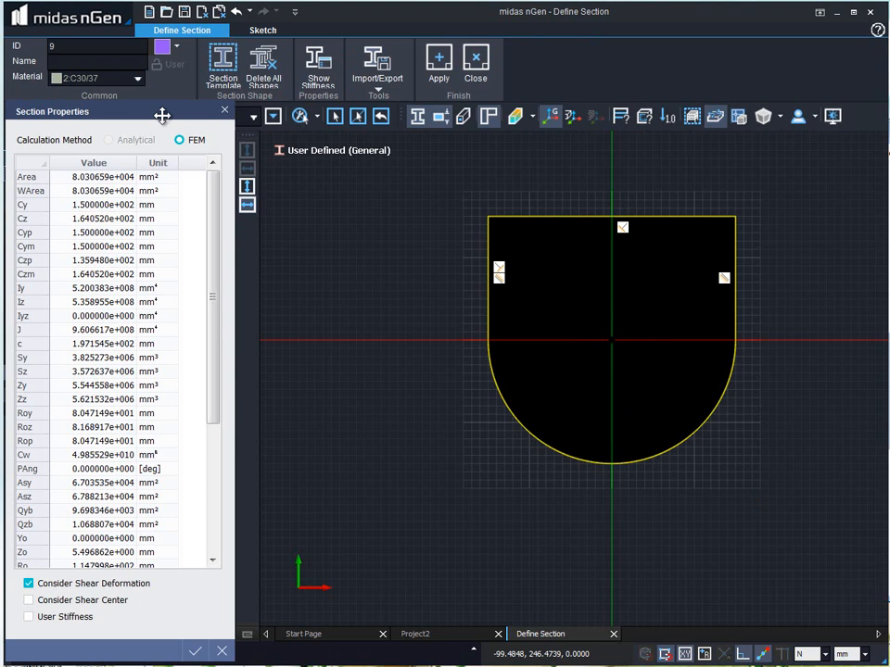
pyautogui.moveTo(170, 415)
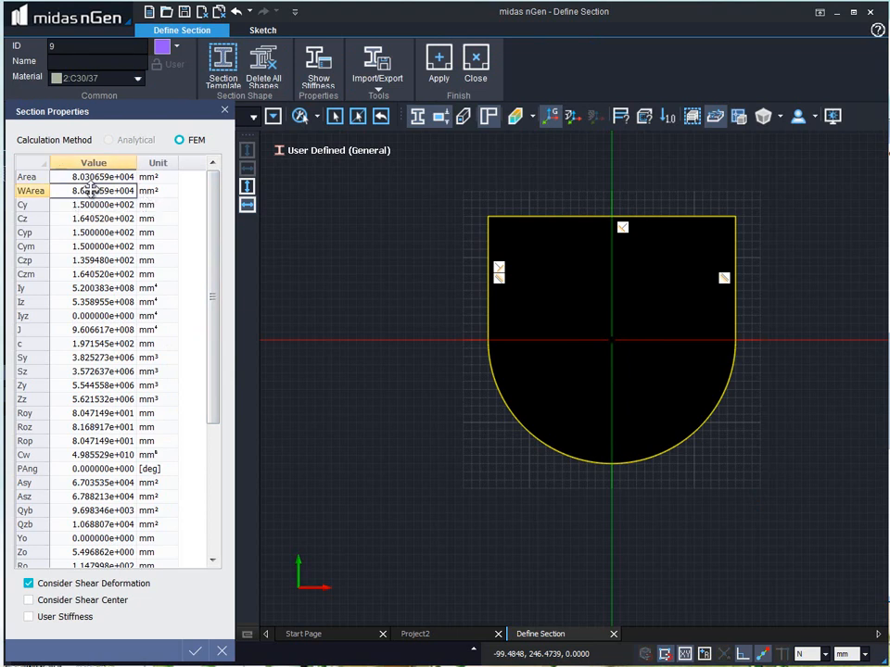
pyautogui.rightClick(79, 190)
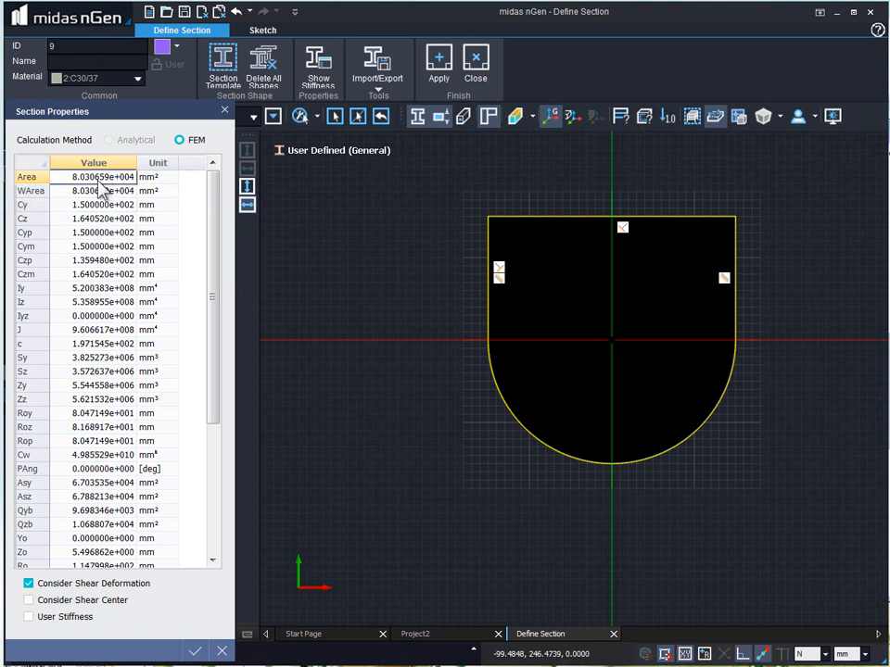
pyautogui.rightClick(93, 190)
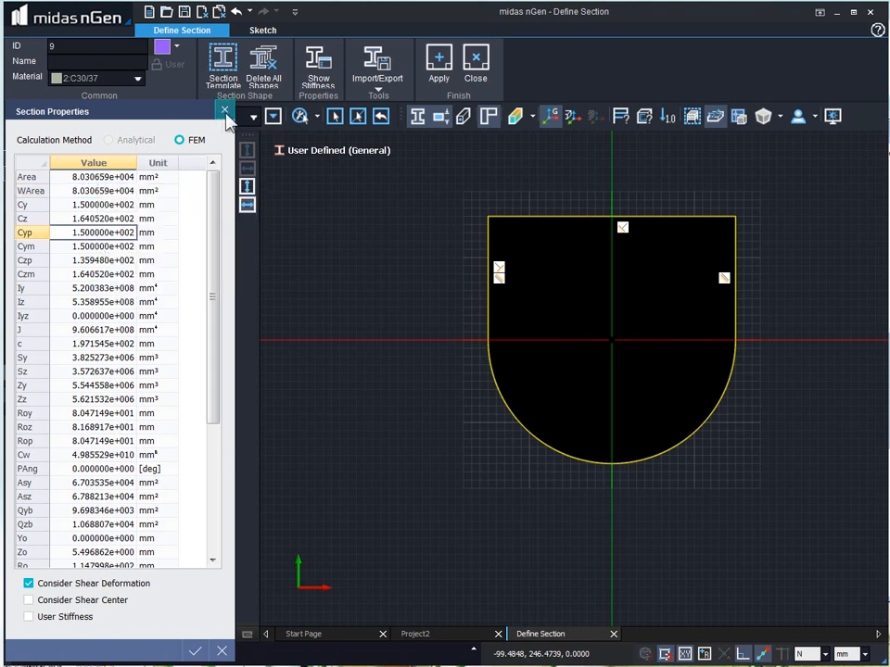
pyautogui.click(225, 112)
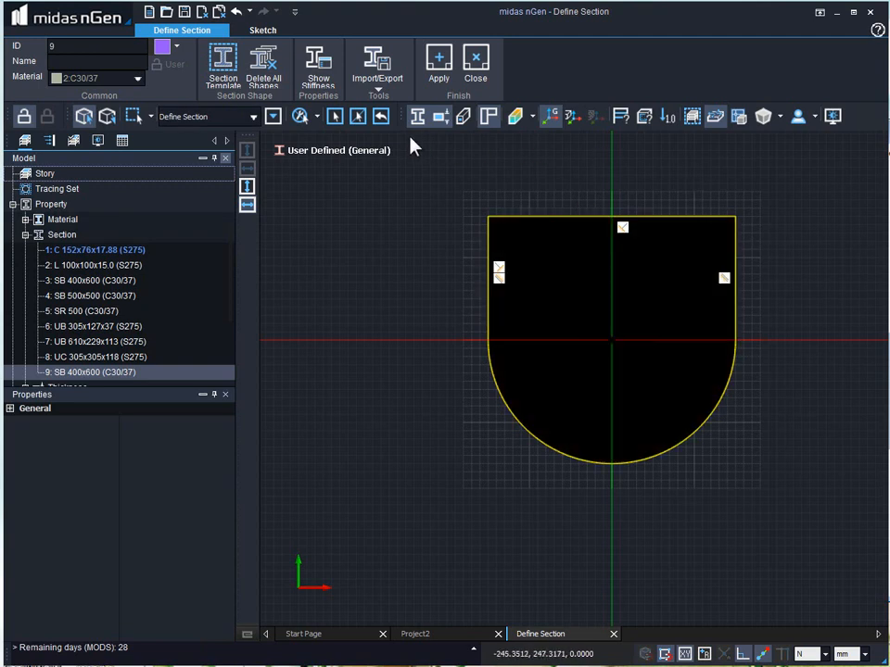
# Rename section 9 to 'irregular' and exit the section editor
pyautogui.click(377, 64)
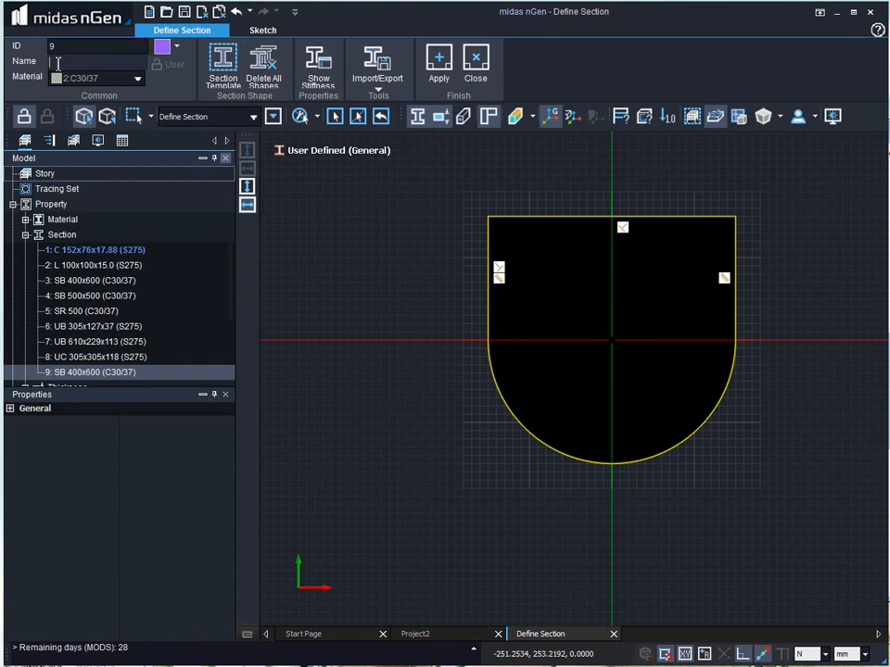
pyautogui.write('in')
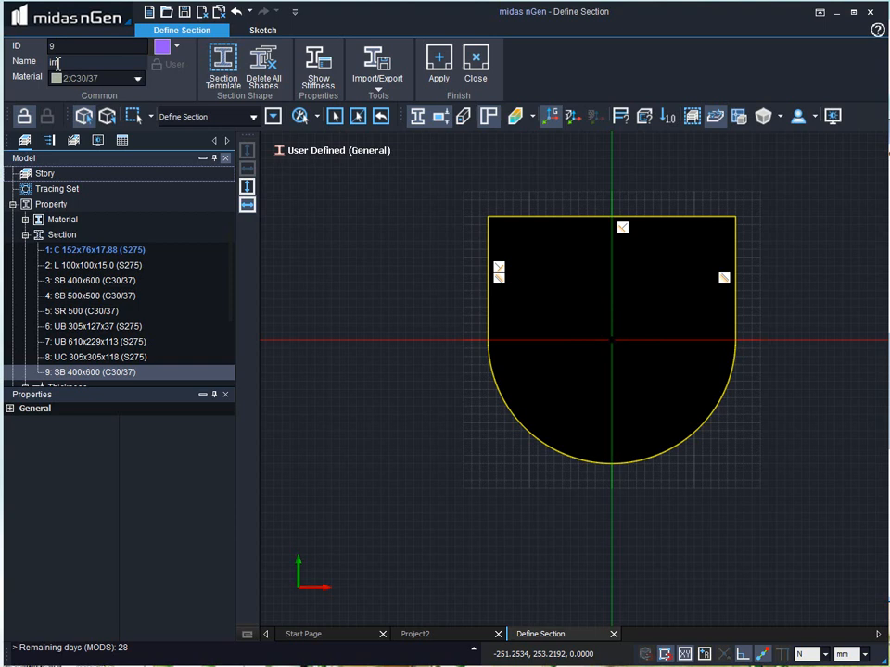
pyautogui.write('regular')
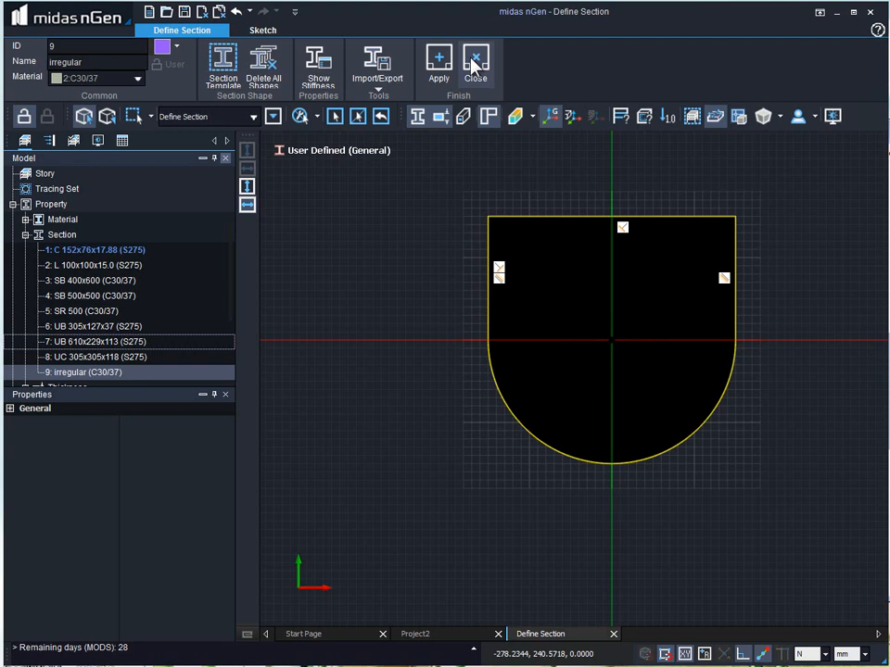
pyautogui.click(475, 60)
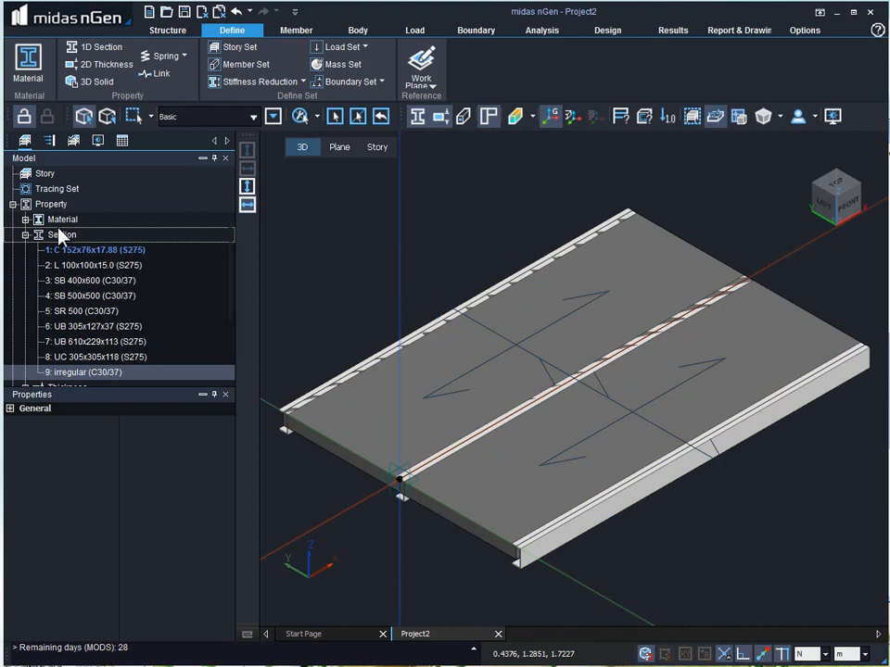
# Import sections 10–18 from the model file named 1
pyautogui.rightClick(62, 234)
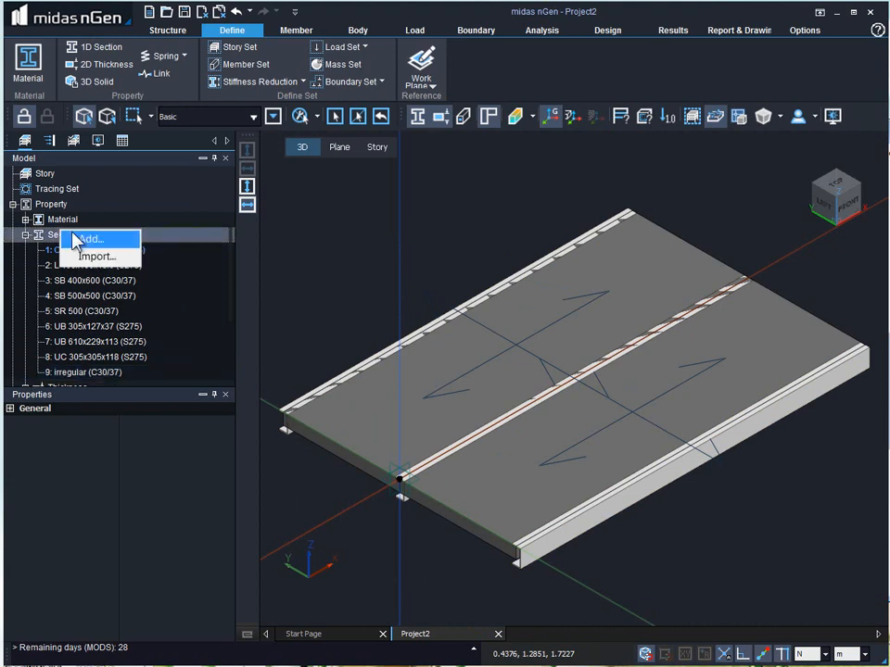
pyautogui.click(96, 255)
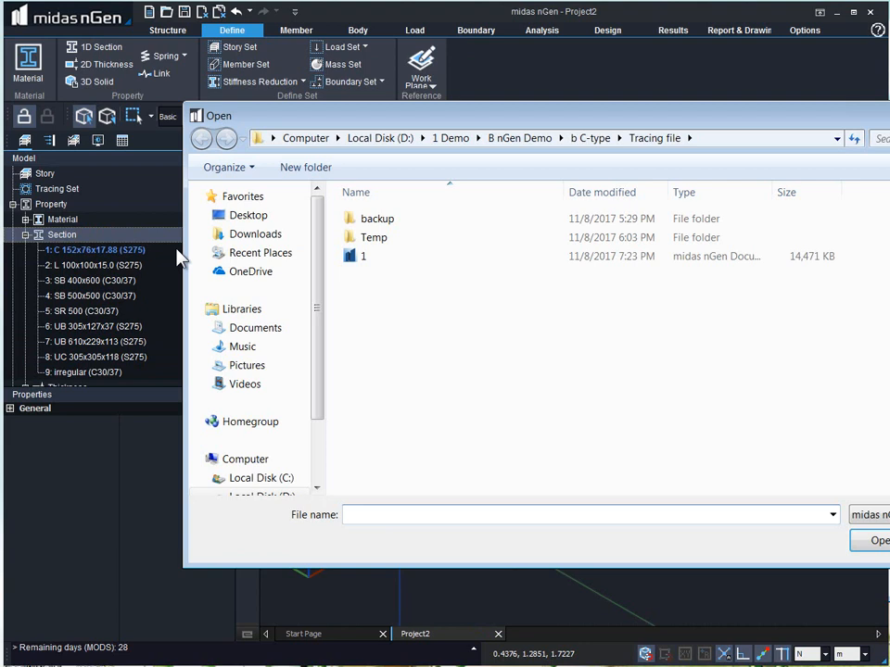
pyautogui.click(363, 255)
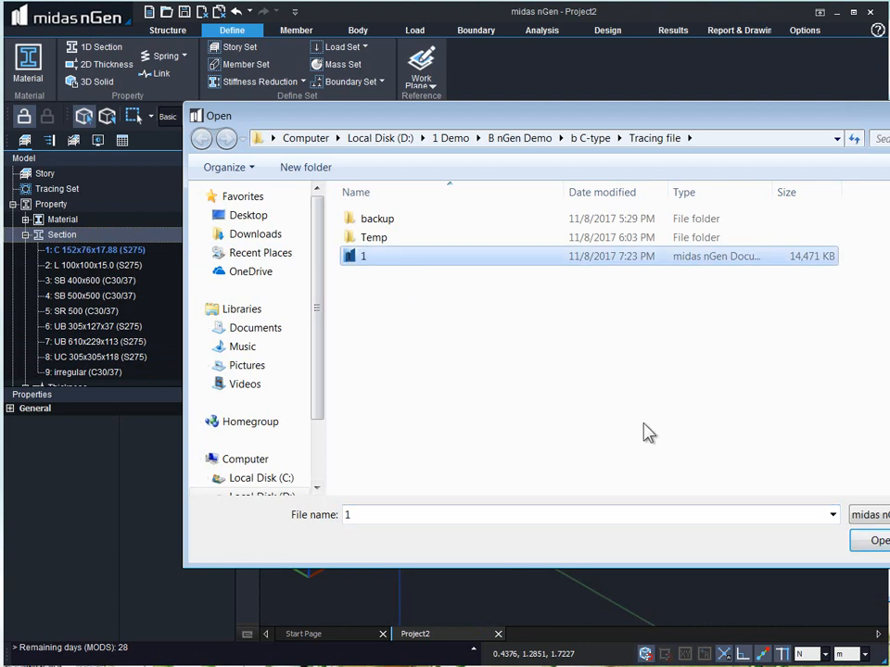
pyautogui.click(872, 541)
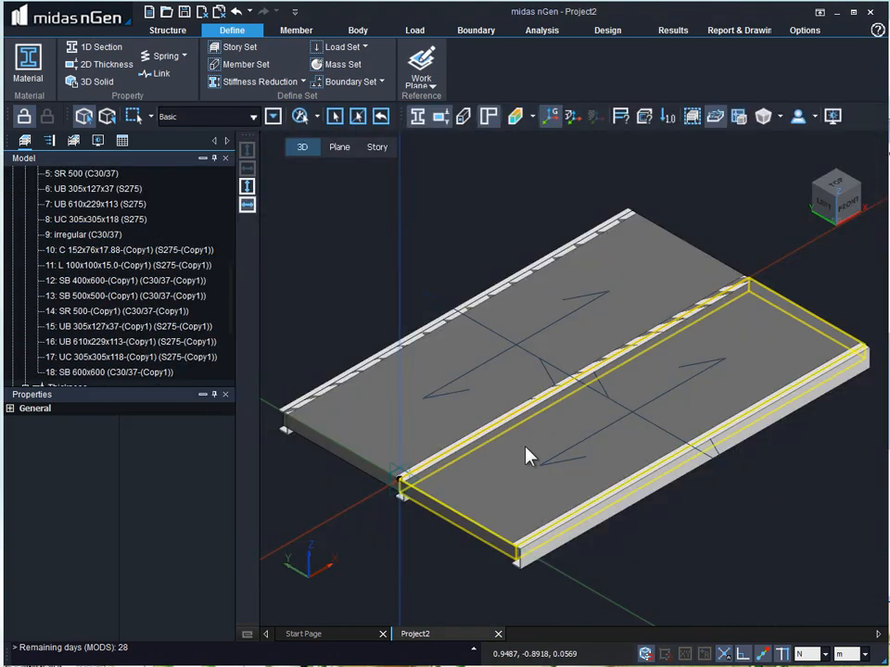
pyautogui.click(129, 249)
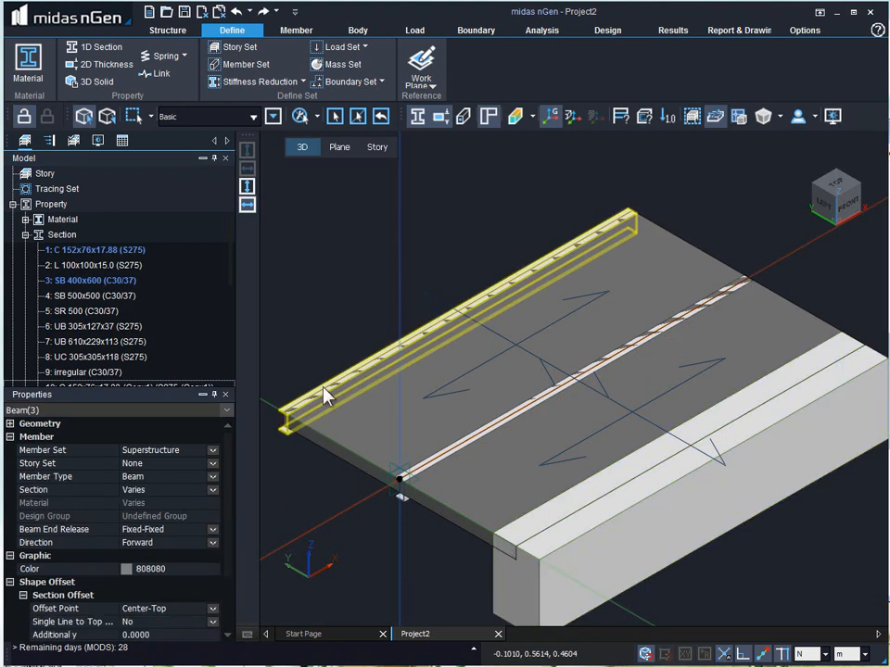
# Assign the irregular section 9 to the three longitudinal beams
pyautogui.click(454, 306)
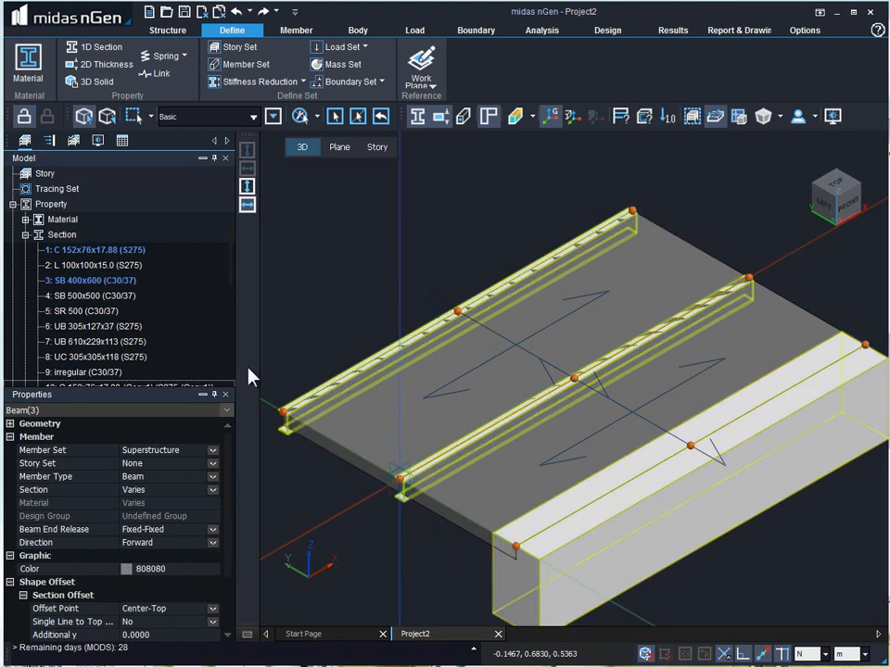
pyautogui.moveTo(83, 372)
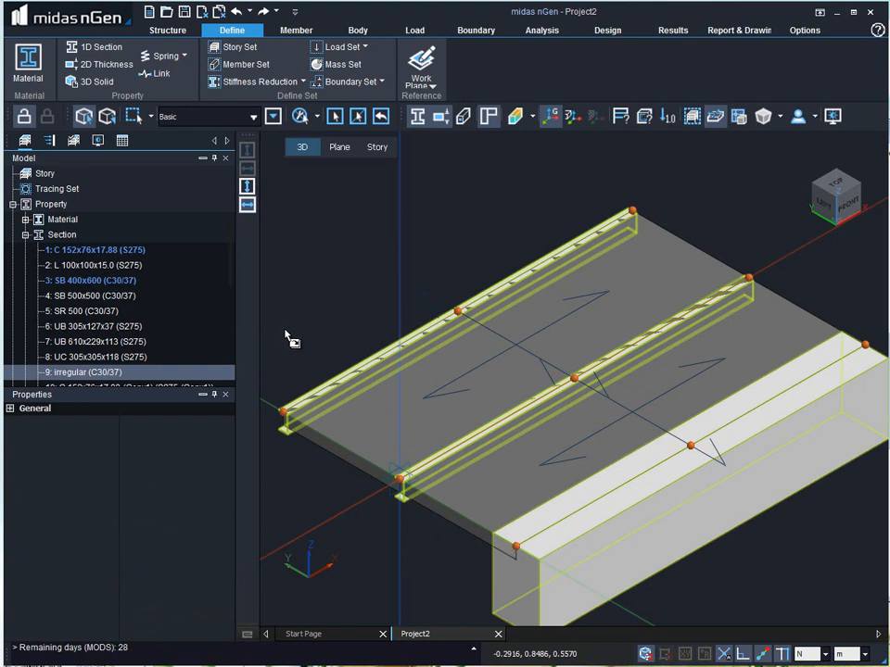
pyautogui.click(88, 372)
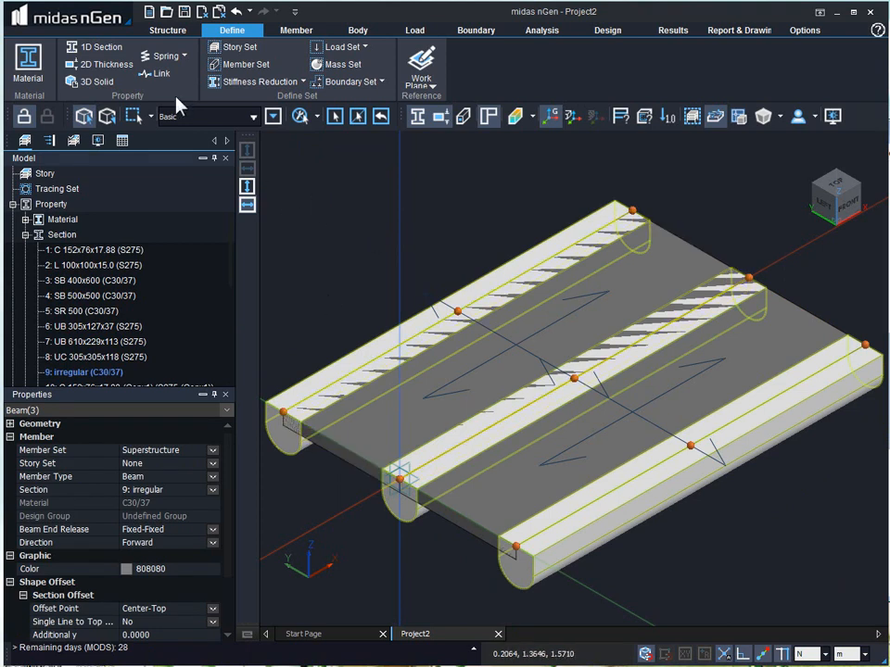
pyautogui.click(99, 63)
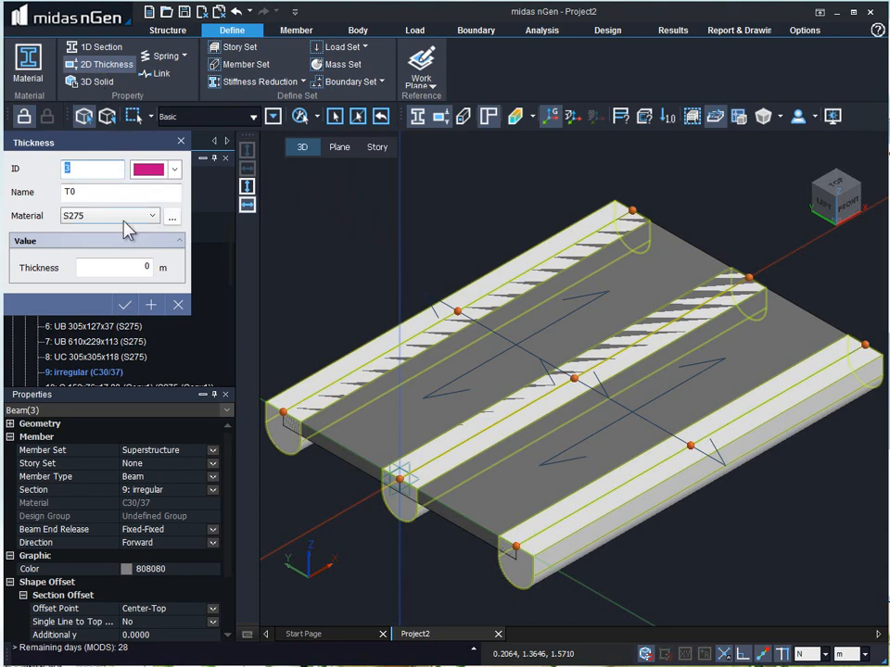
# Finish thickness T100 with C30/37 at 0.1 m, then start naming solid property 3
pyautogui.click(170, 215)
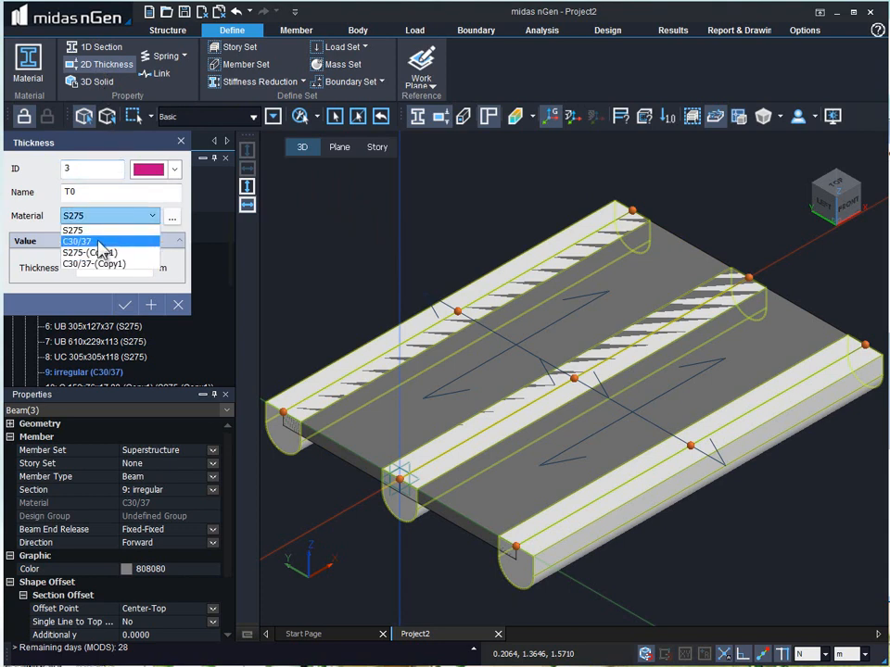
pyautogui.click(88, 240)
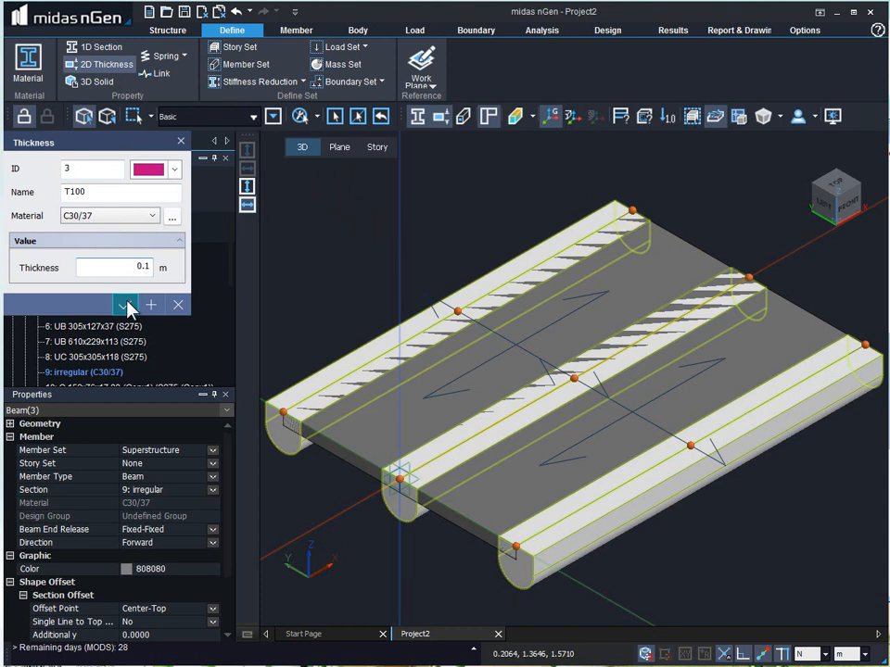
pyautogui.click(178, 304)
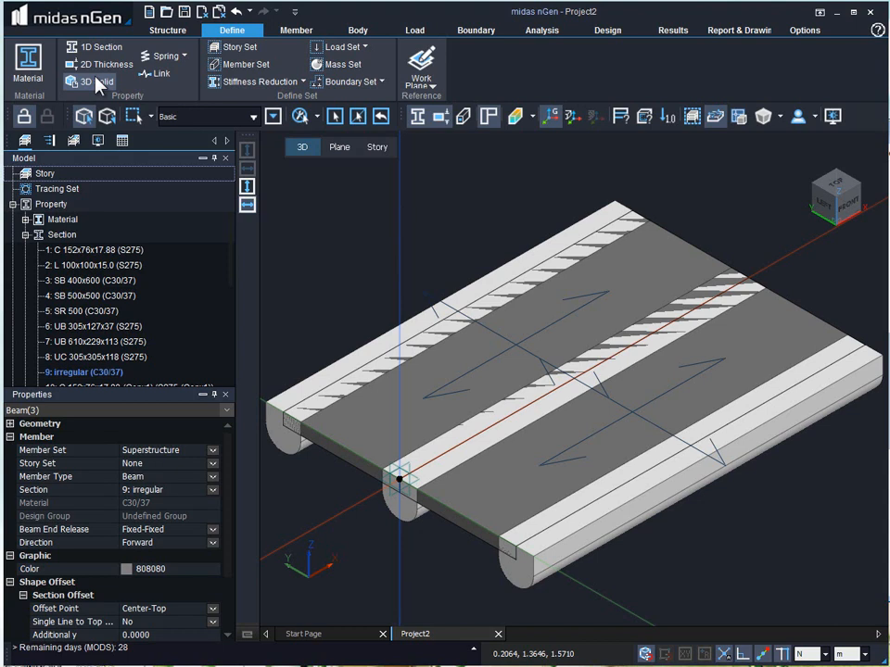
pyautogui.click(90, 82)
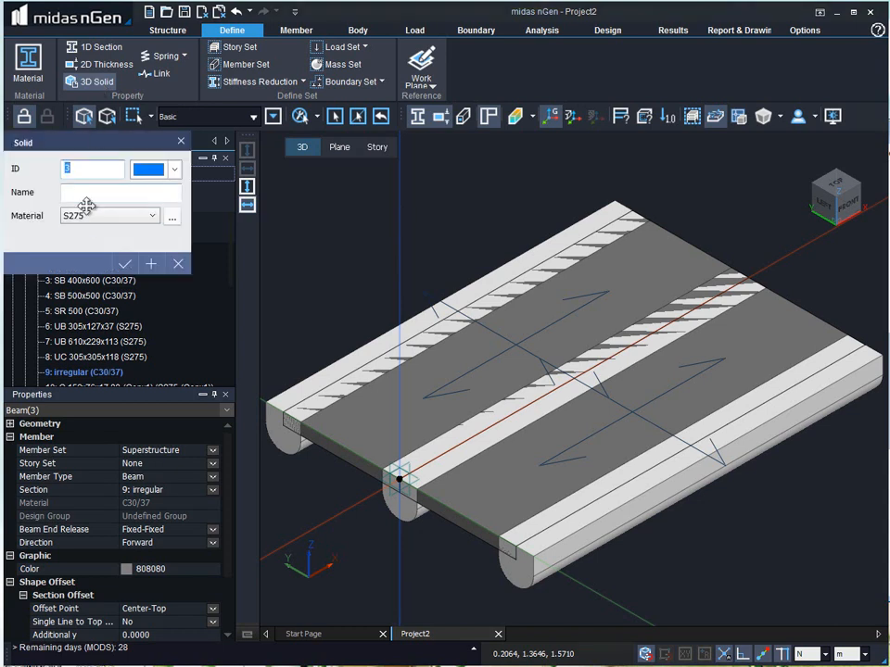
pyautogui.click(170, 216)
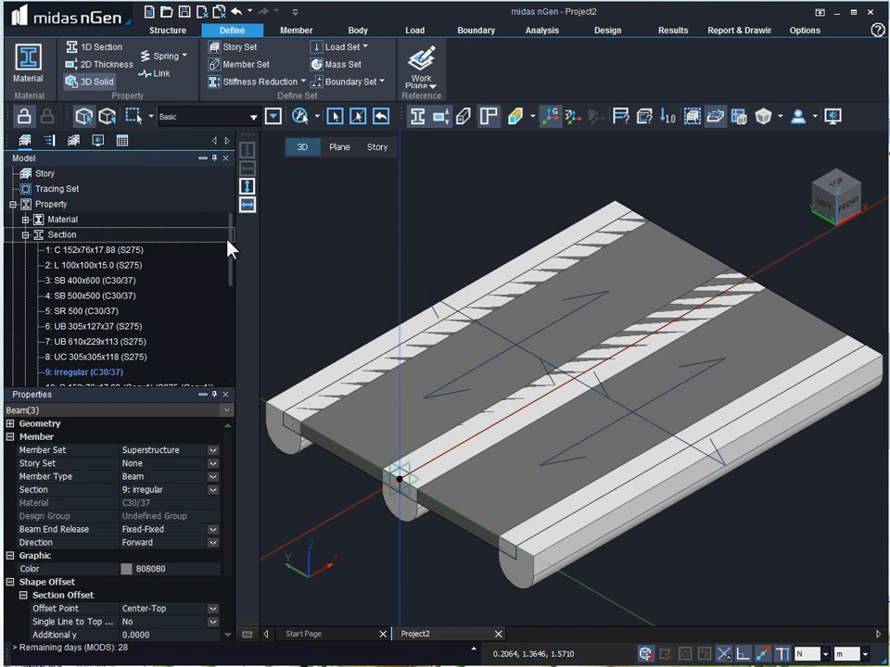
# Expand the Thickness and Solid nodes and inspect the Concrete and solid prop properties
pyautogui.scroll(-3)
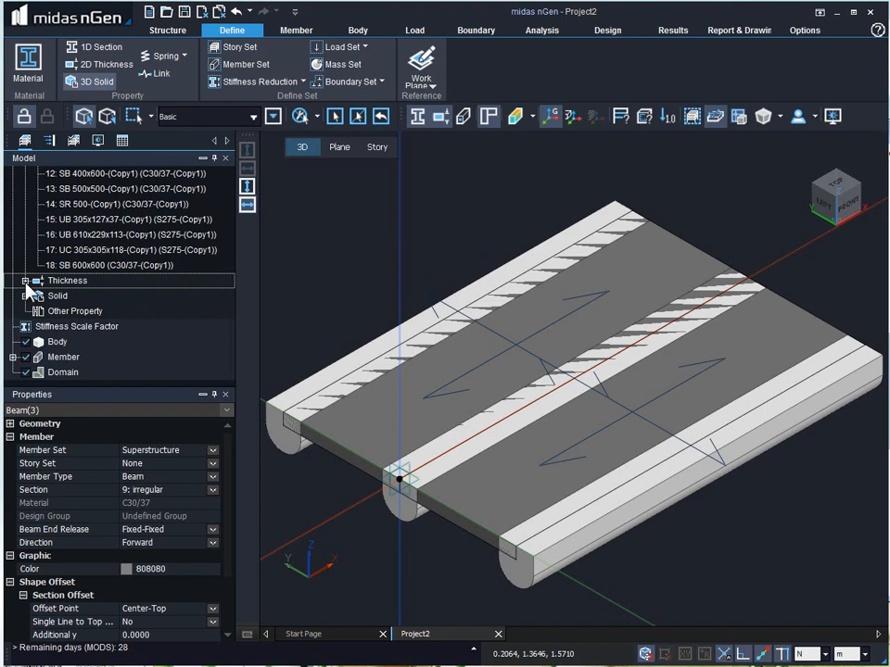
pyautogui.click(25, 279)
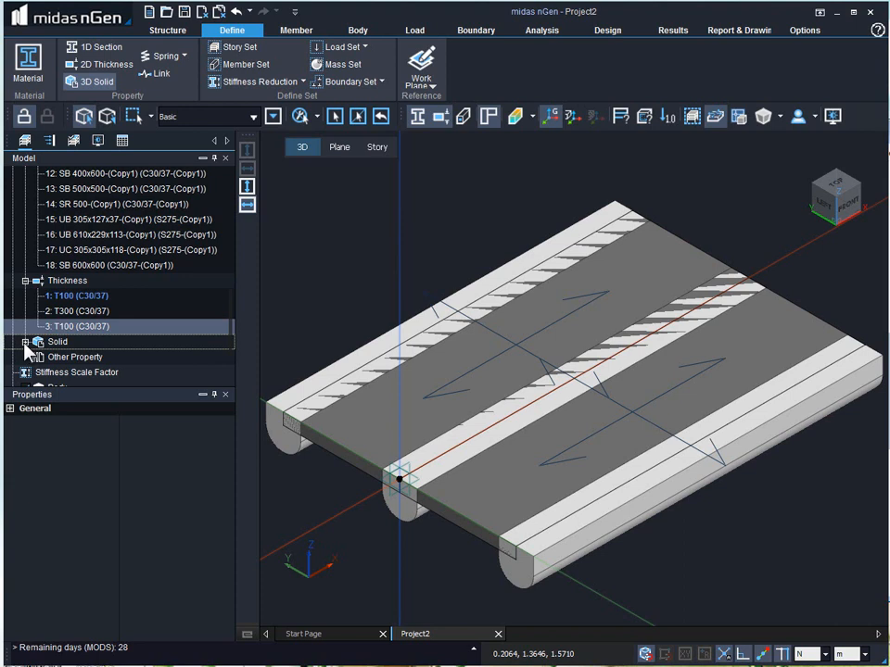
pyautogui.click(26, 341)
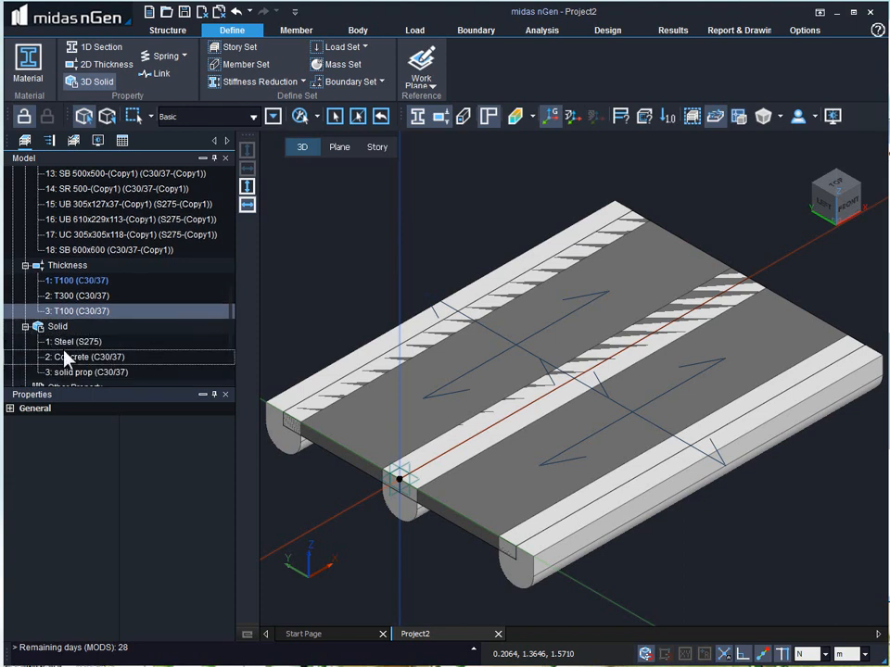
pyautogui.click(88, 357)
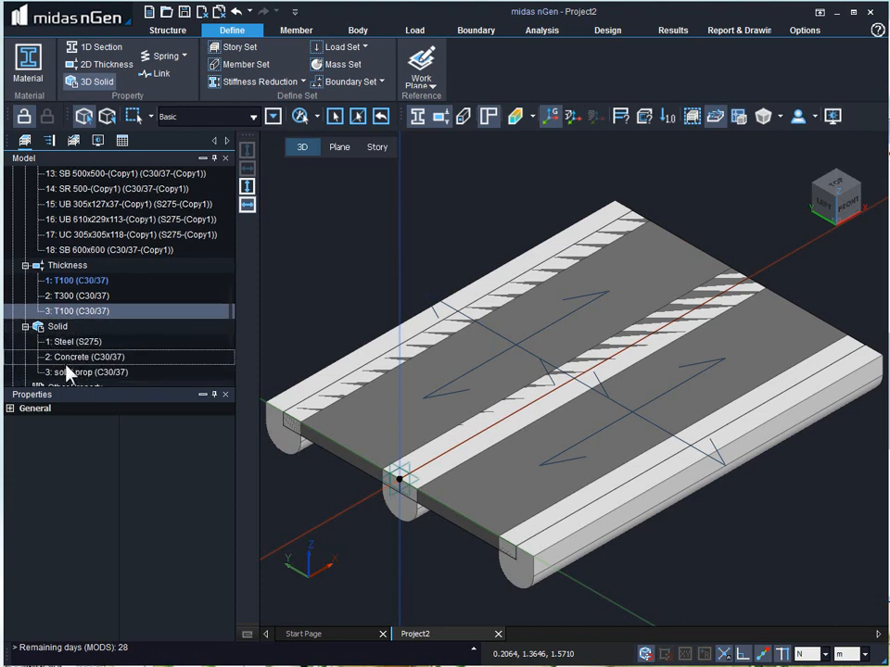
pyautogui.click(88, 371)
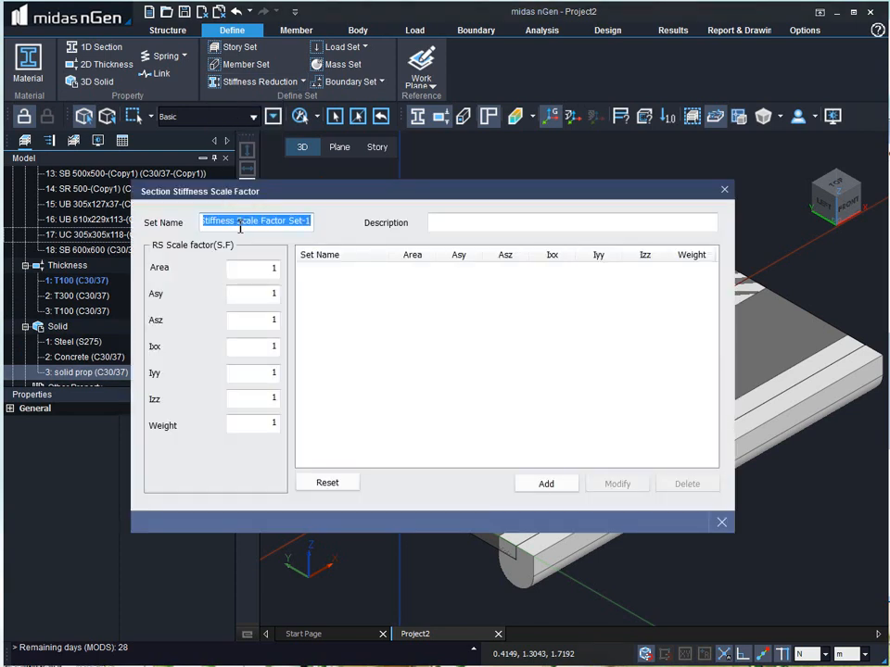
# Add stiffness scale factor set 'beam' with Iyy 0.35
pyautogui.write('beam')
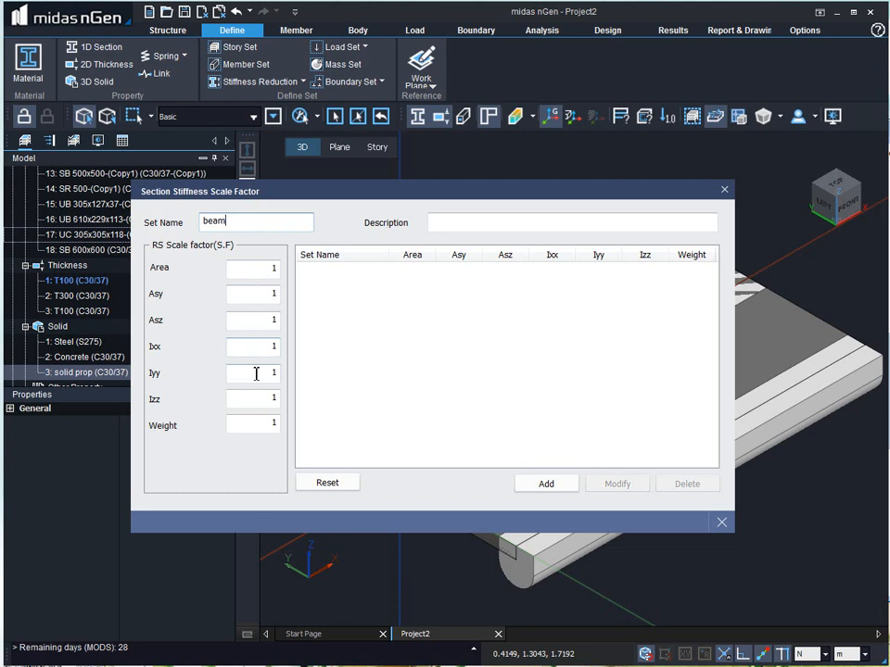
pyautogui.click(252, 372)
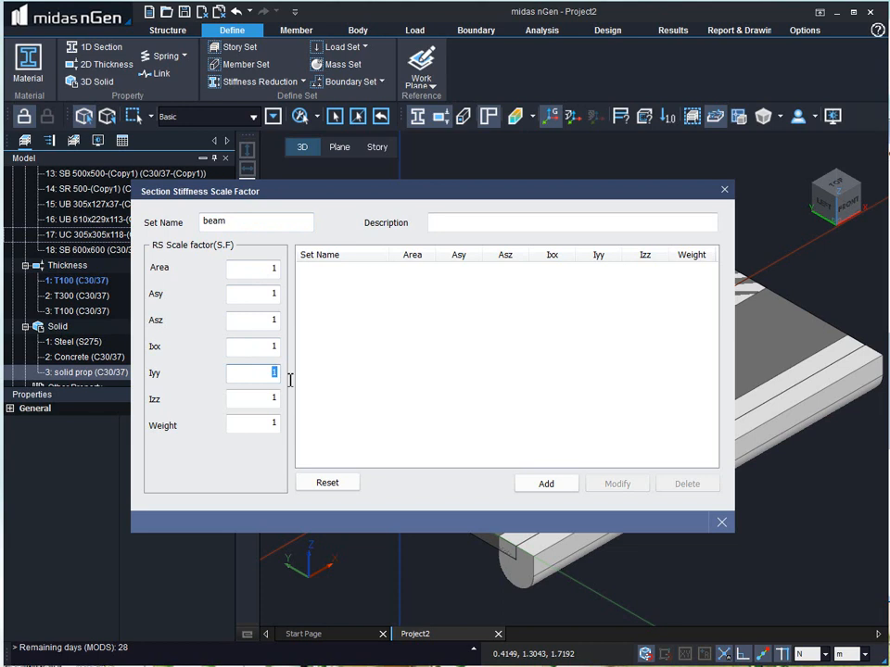
pyautogui.write('0.')
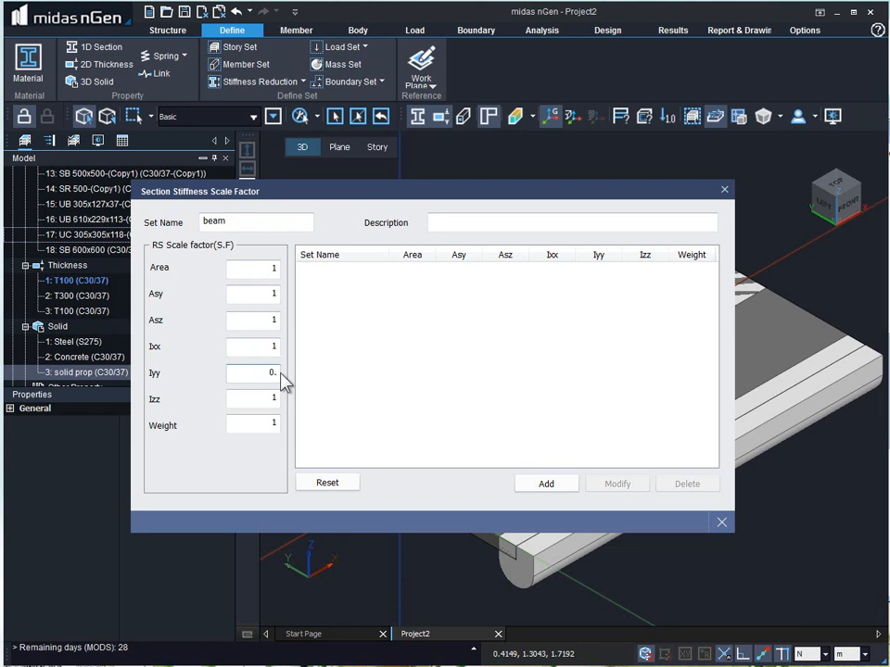
pyautogui.write('0.35')
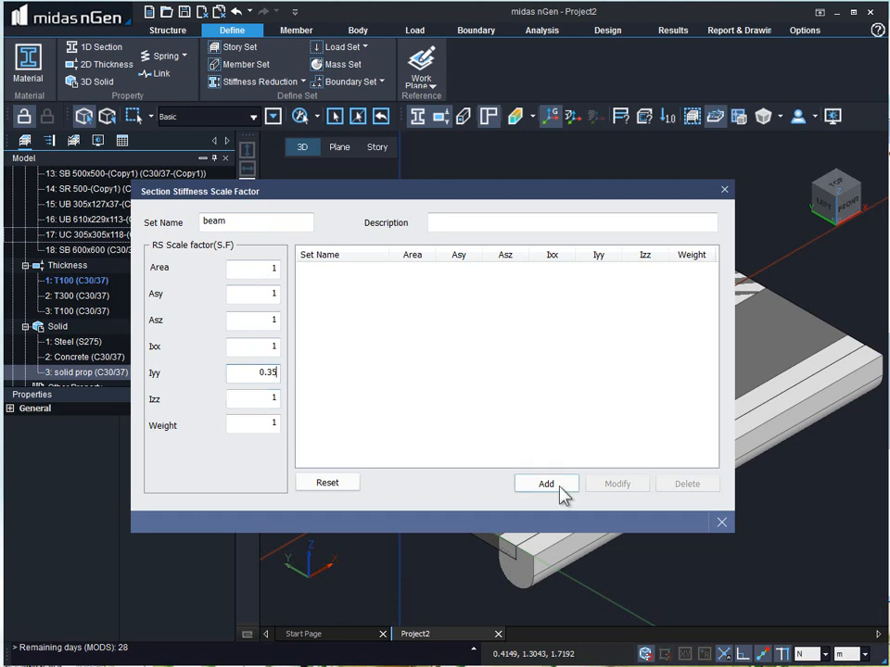
pyautogui.click(545, 483)
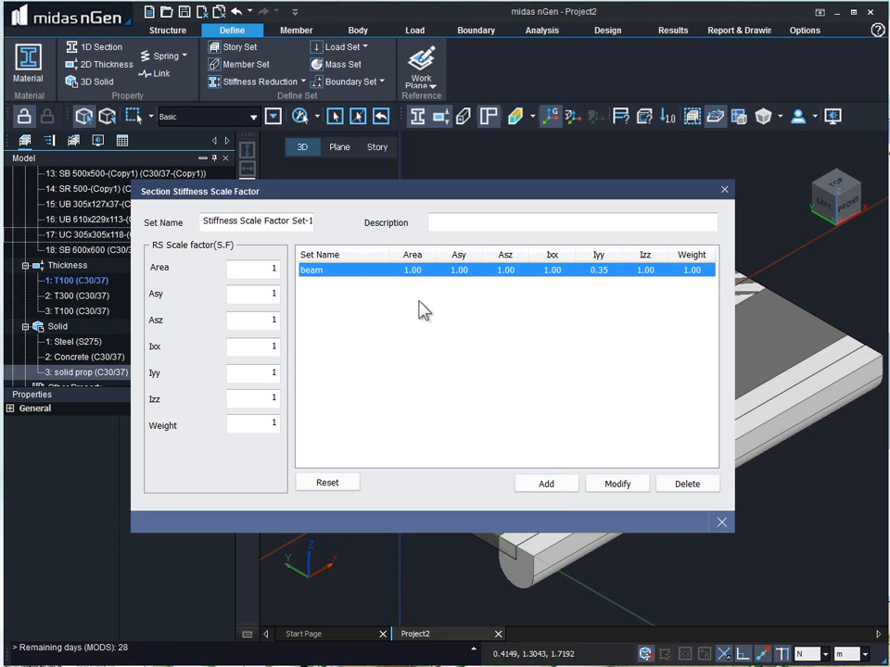
# Add stiffness scale factor set 'column' with scale factor 0.7
pyautogui.click(256, 221)
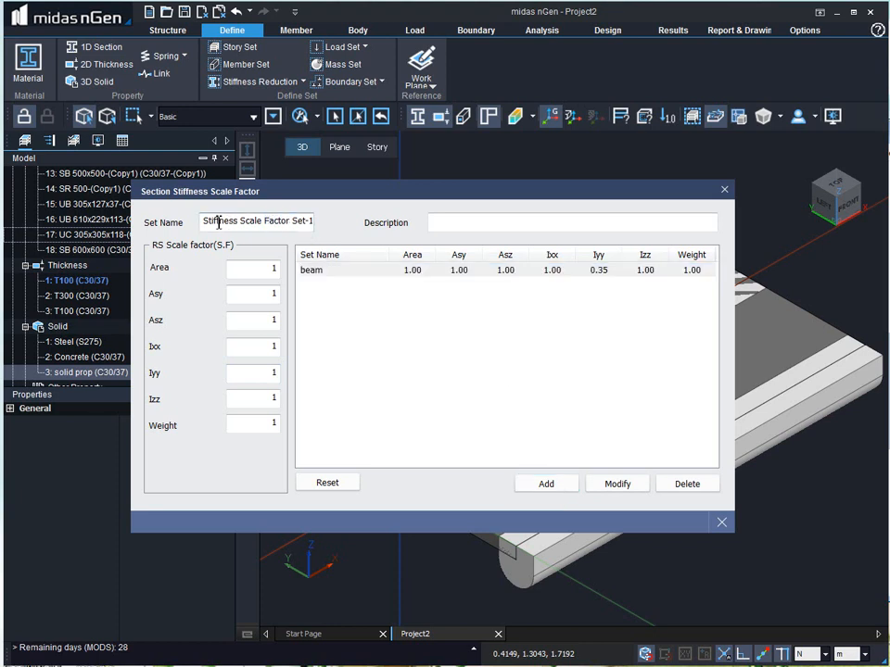
pyautogui.tripleClick(255, 222)
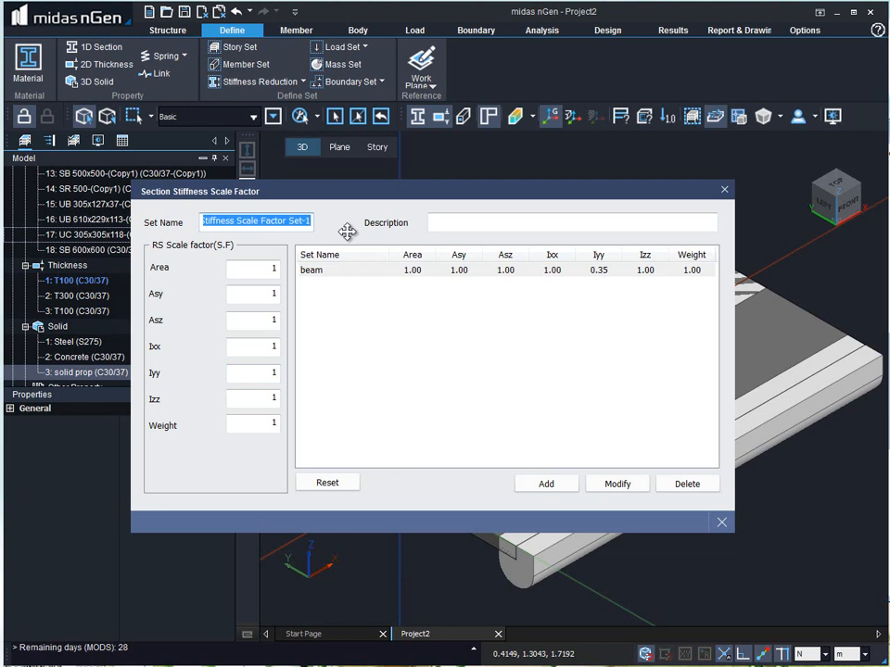
pyautogui.write('column')
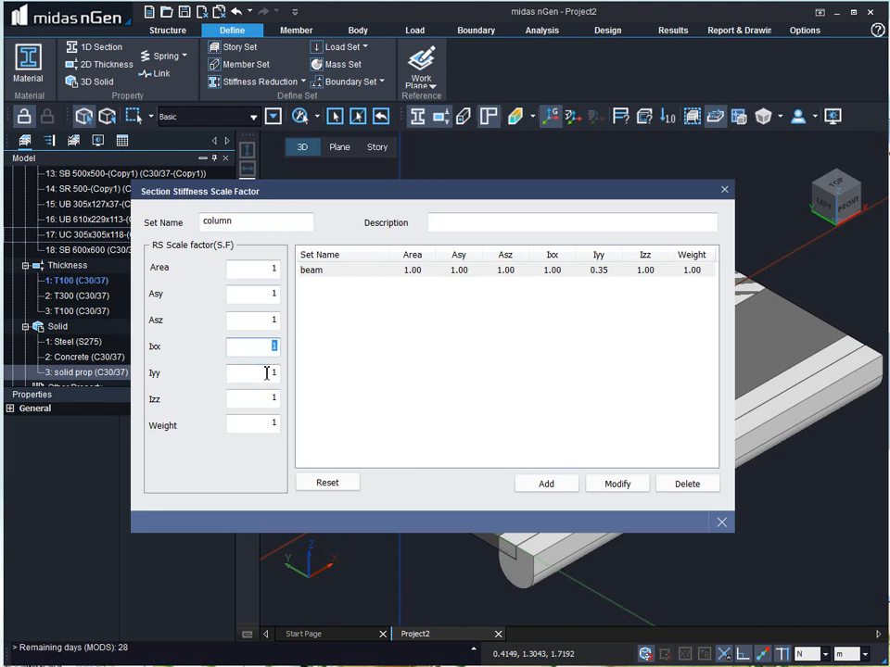
pyautogui.write('0.7')
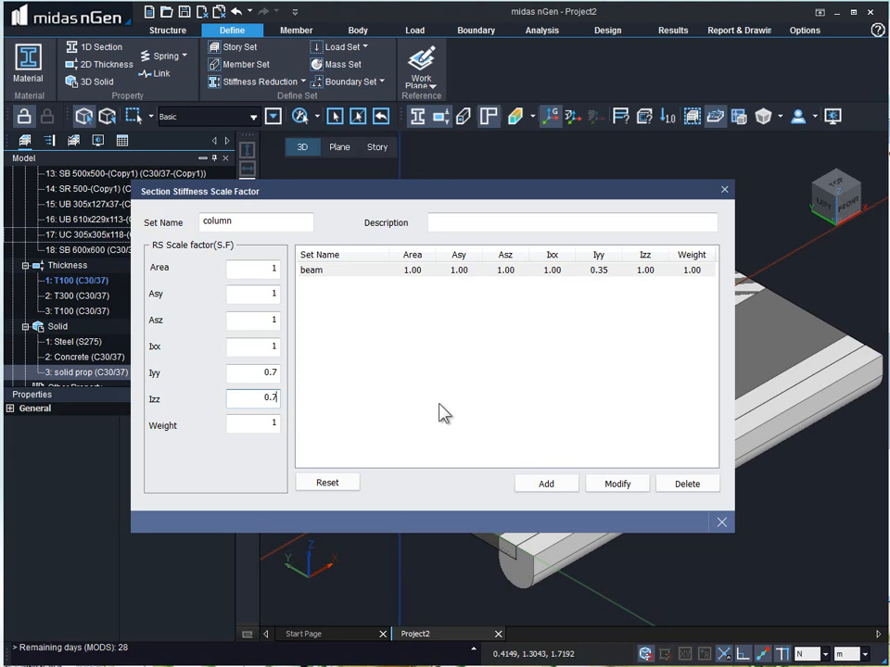
pyautogui.click(545, 483)
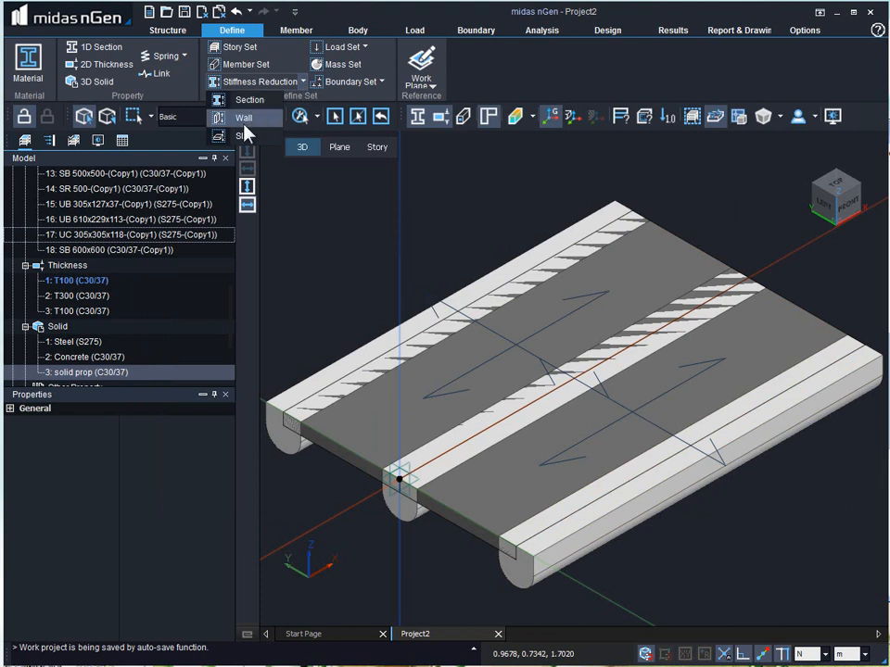
pyautogui.moveTo(244, 136)
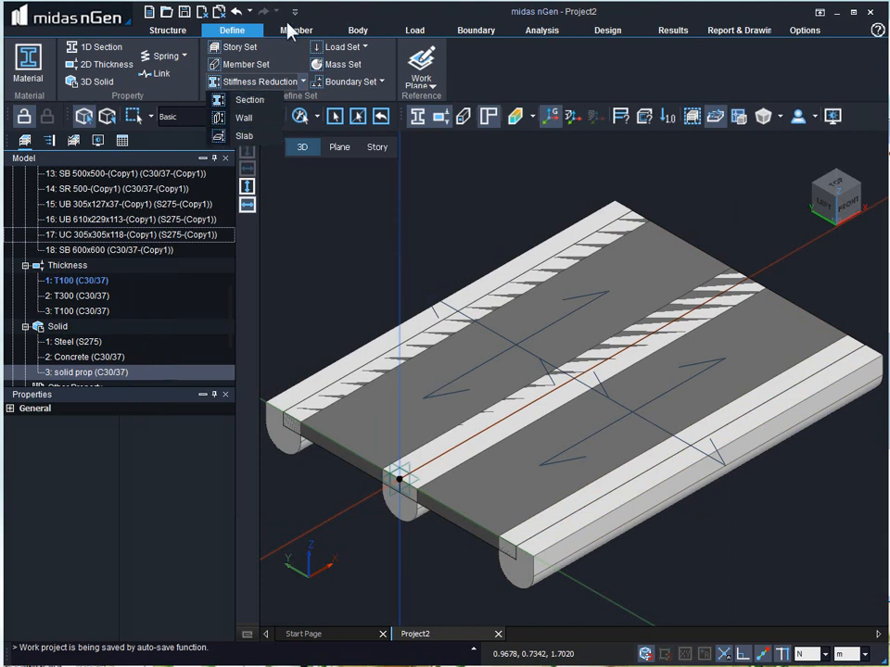
# Open Assign Member > Stiffness Scale Factor from the Member tab
pyautogui.click(295, 30)
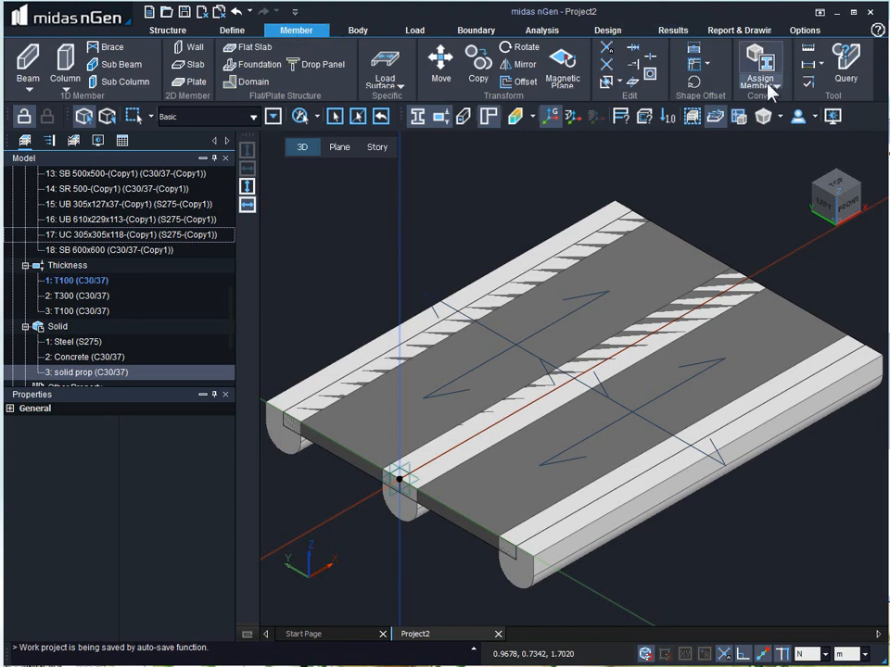
pyautogui.click(759, 77)
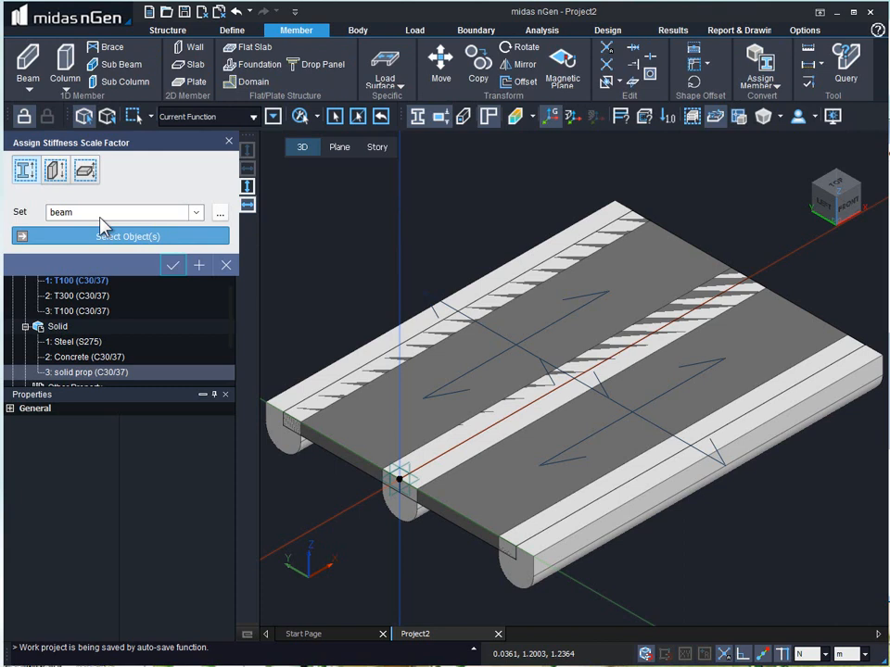
# Assign the 'beam' set to the picked beams and select an edge beam to check
pyautogui.click(195, 212)
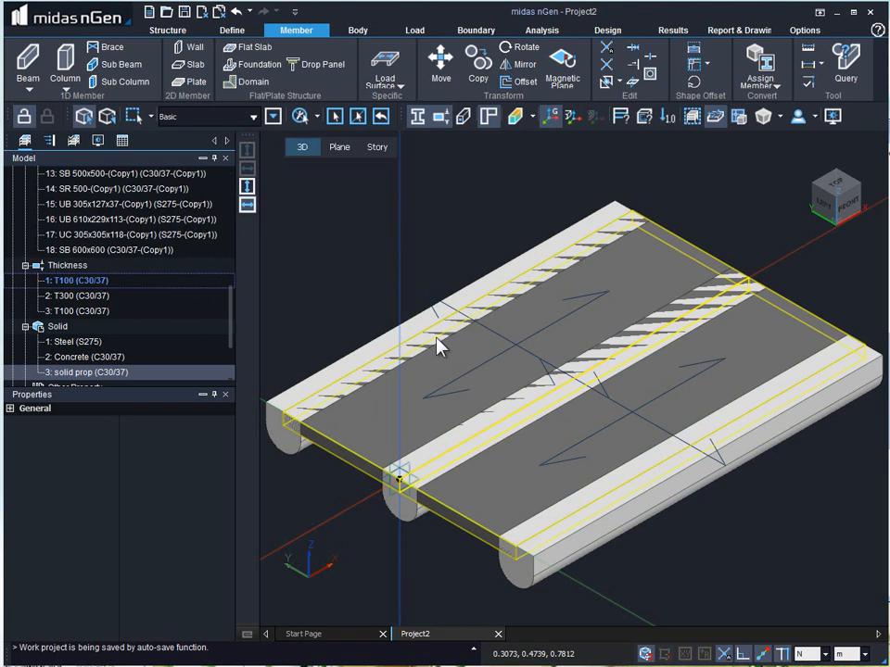
pyautogui.click(612, 535)
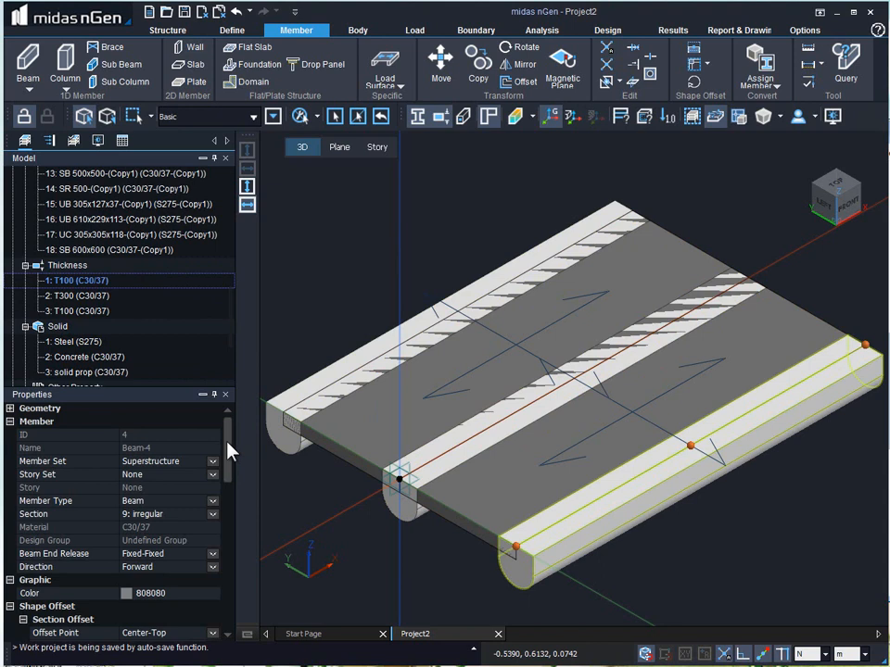
# Switch the edge beam's stiffness scale factor set to 'column' and reopen the assignment form
pyautogui.scroll(-3)
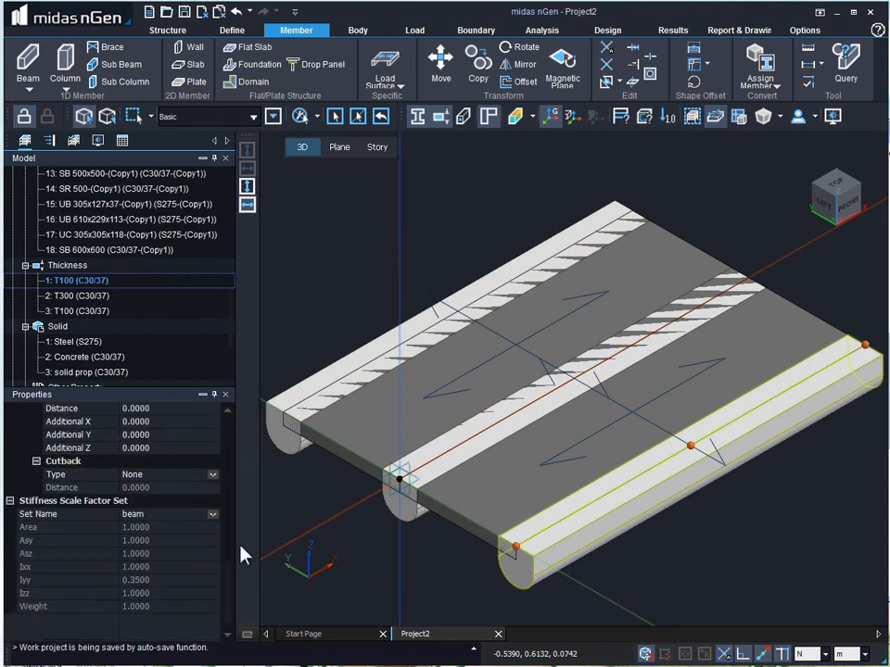
pyautogui.moveTo(40, 515)
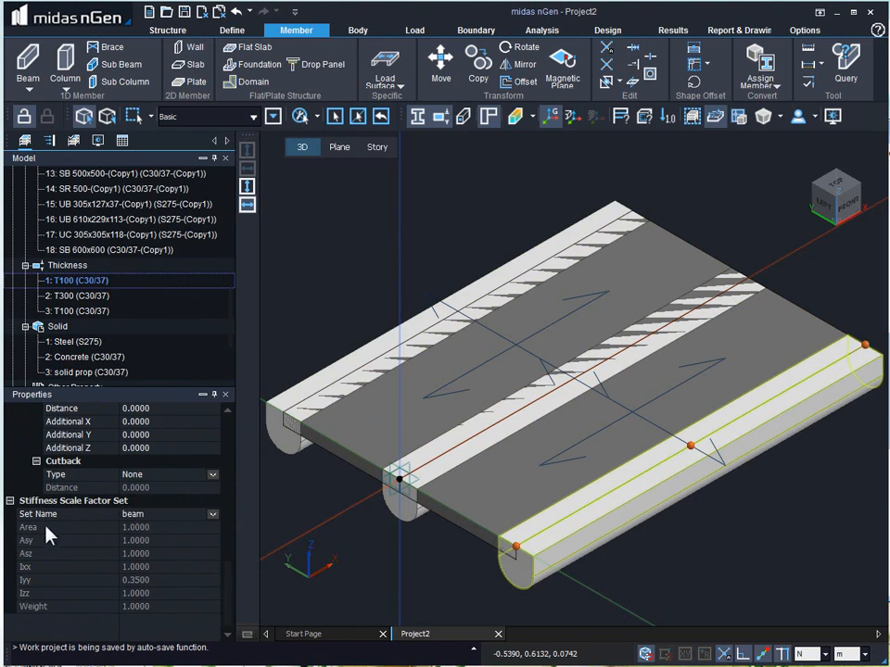
pyautogui.click(212, 514)
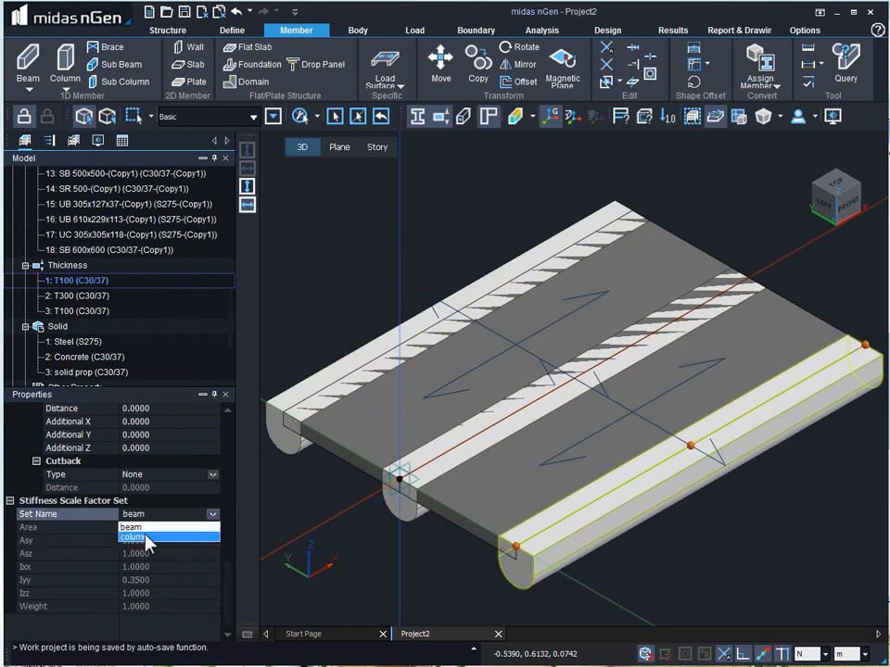
pyautogui.click(132, 538)
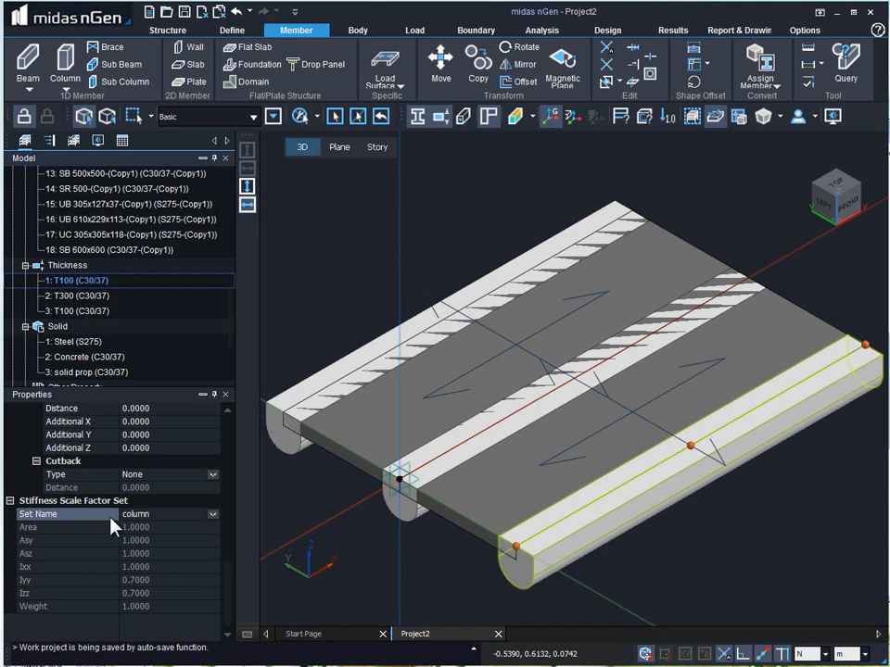
pyautogui.moveTo(732, 169)
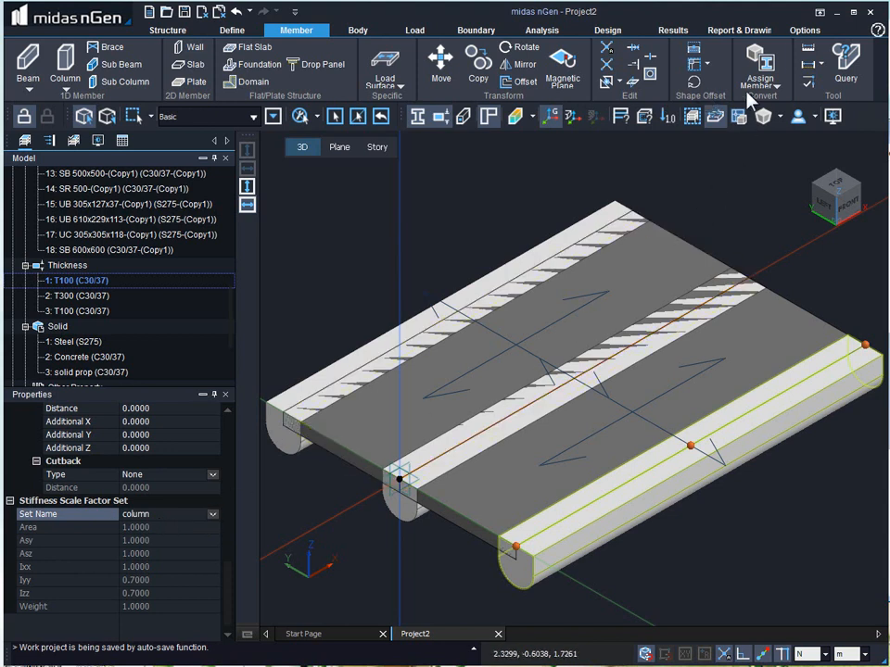
pyautogui.click(759, 65)
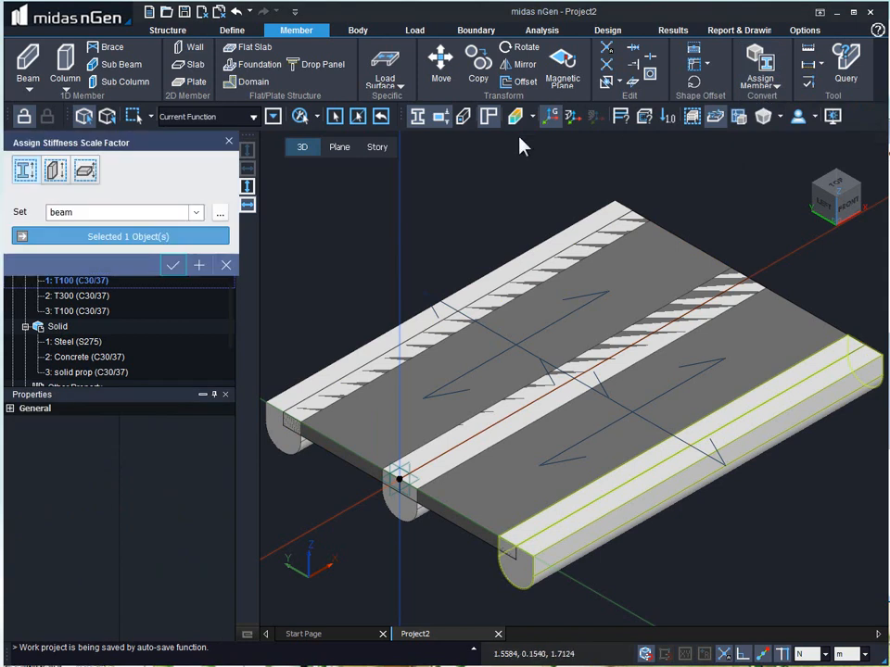